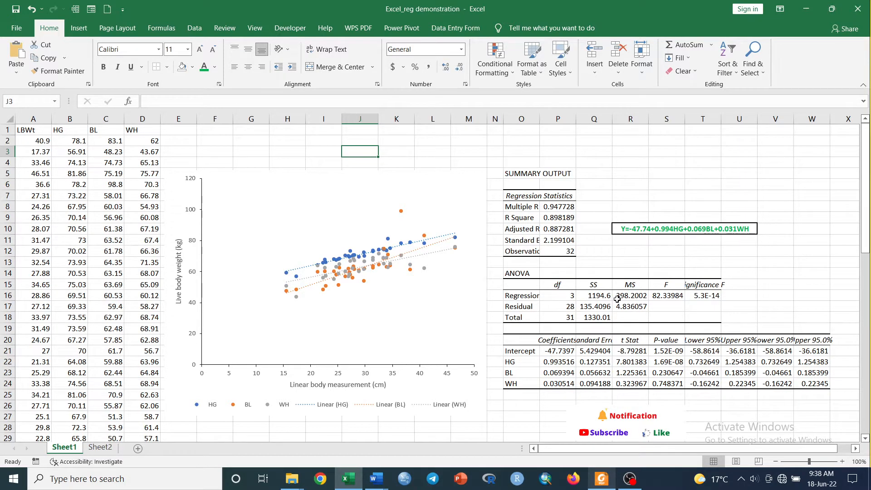
pyautogui.moveTo(297, 162)
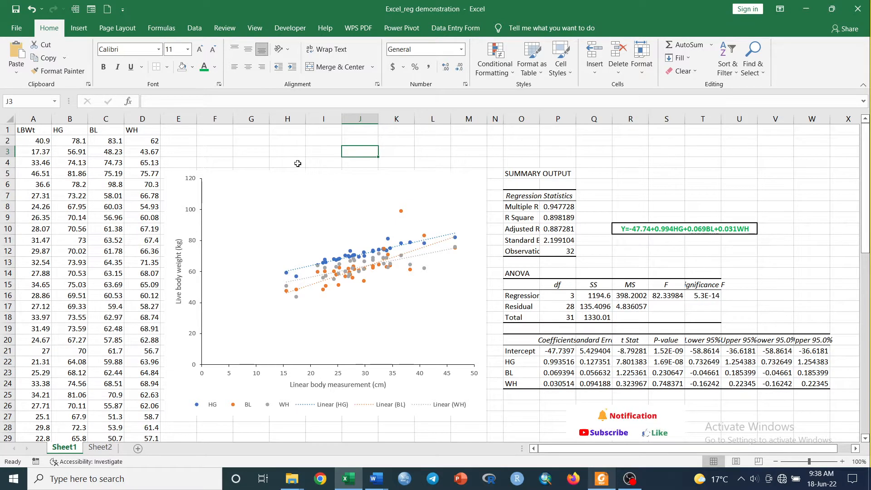
pyautogui.moveTo(387, 186)
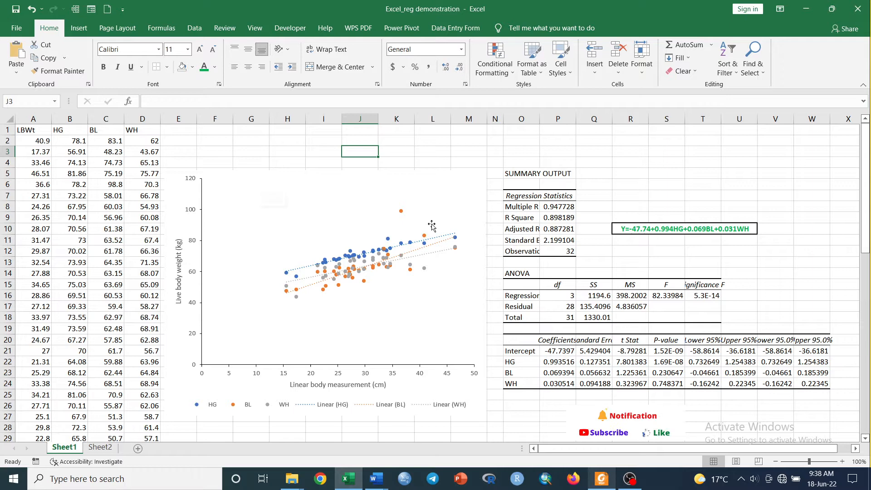
pyautogui.moveTo(464, 233)
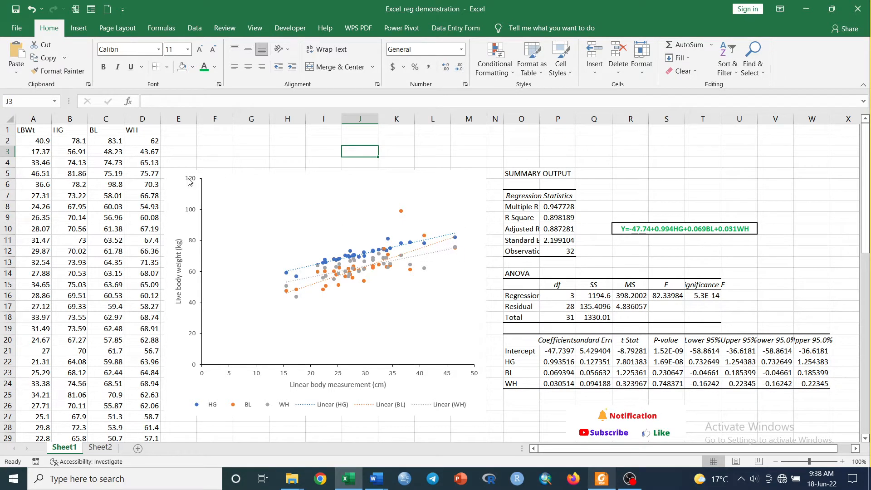
pyautogui.moveTo(158, 136)
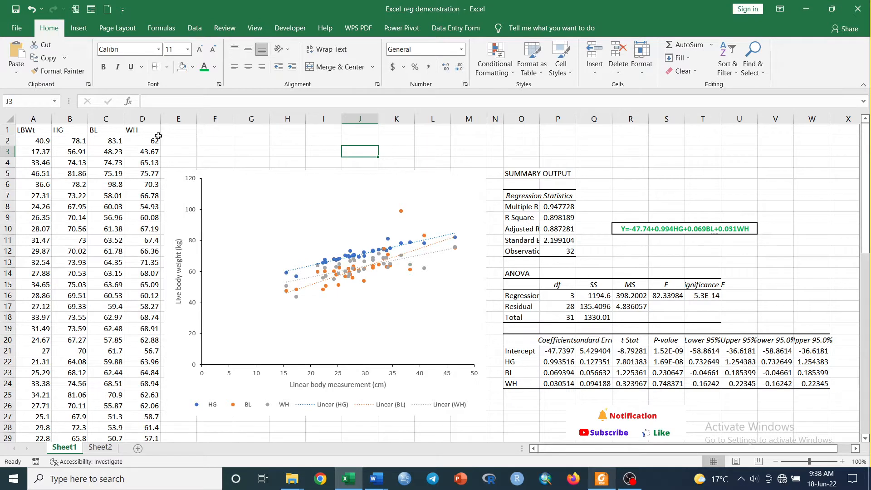
pyautogui.moveTo(532, 191)
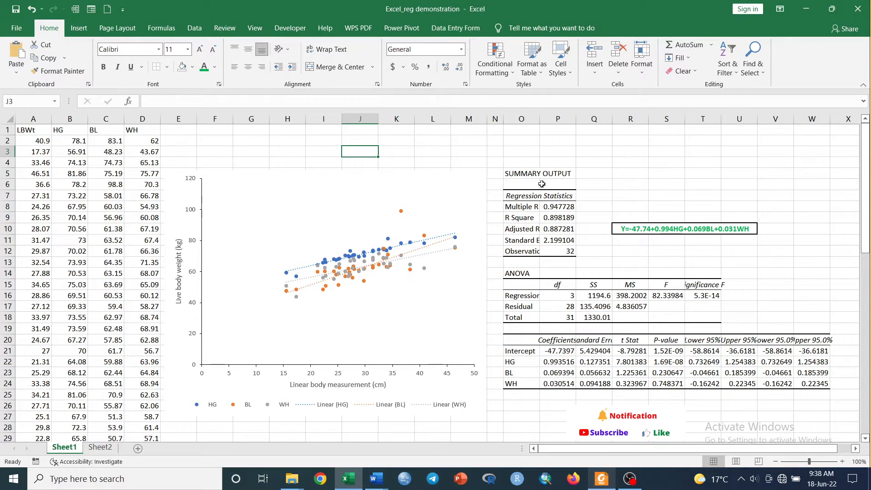
pyautogui.moveTo(624, 287)
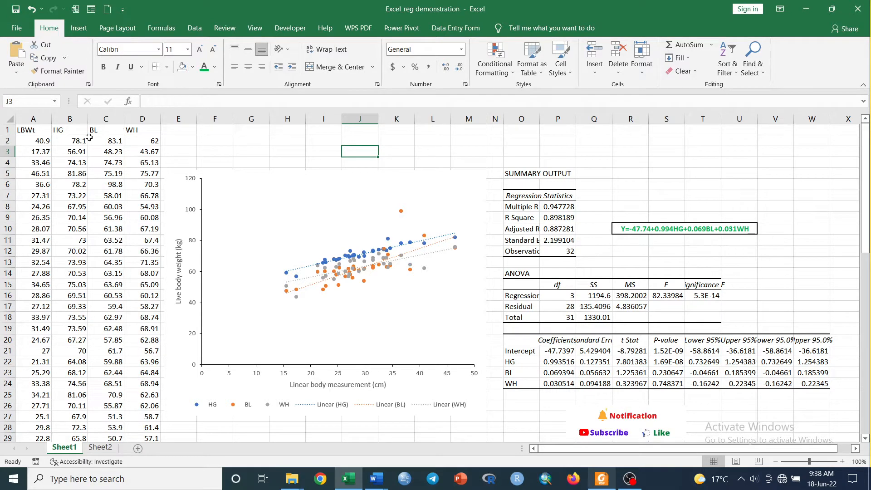
# Copy the LBWt, HG, BL, WH table from Sheet1 into Sheet2.
pyautogui.moveTo(33, 130); pyautogui.dragTo(142, 130)
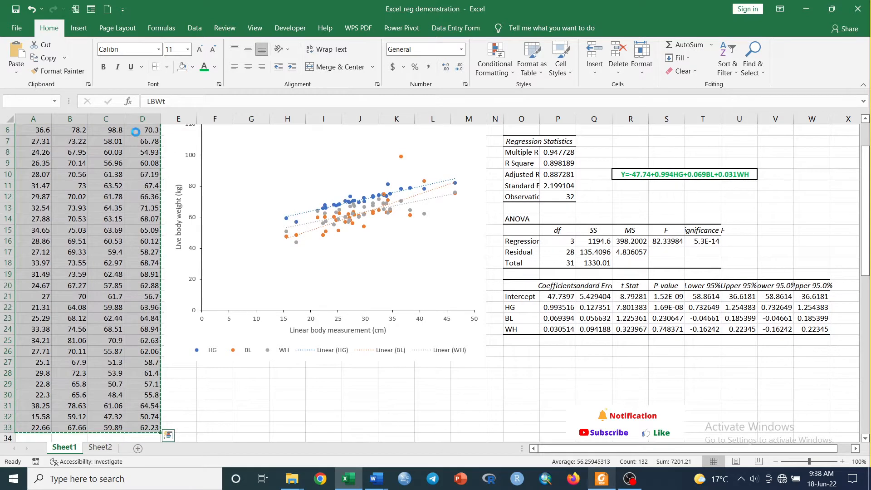
pyautogui.click(100, 447)
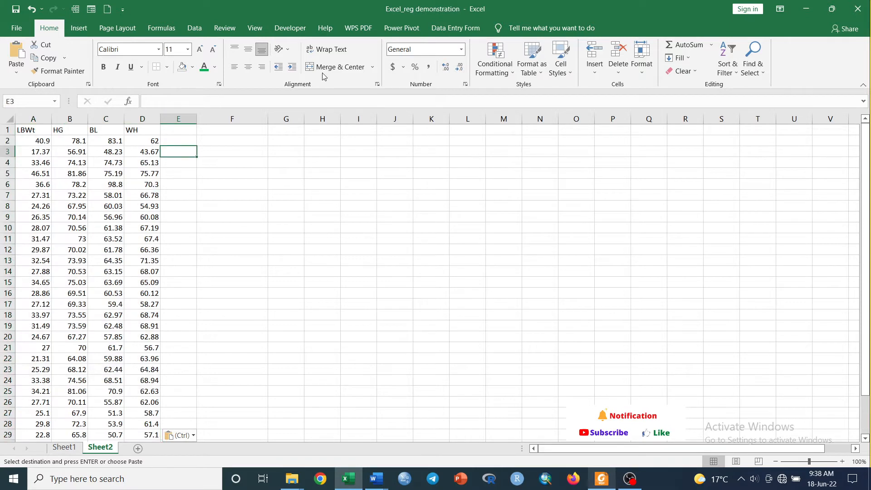
pyautogui.click(194, 27)
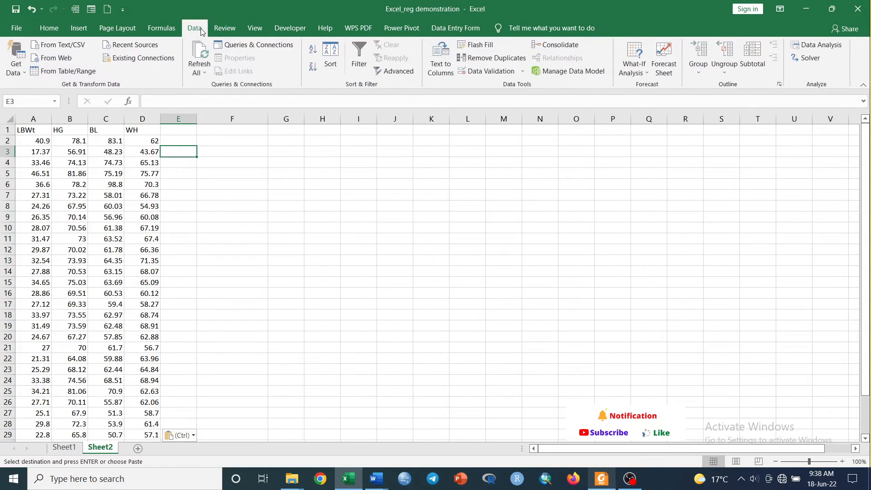
pyautogui.moveTo(821, 45)
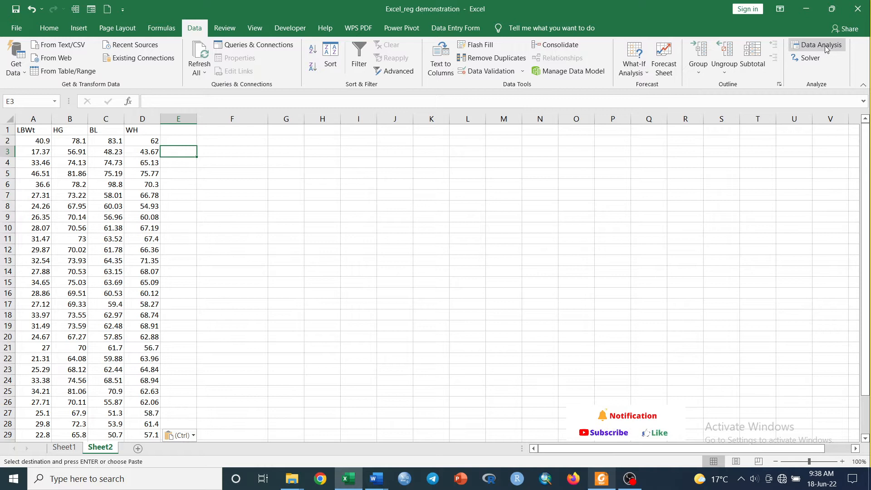
pyautogui.moveTo(820, 44)
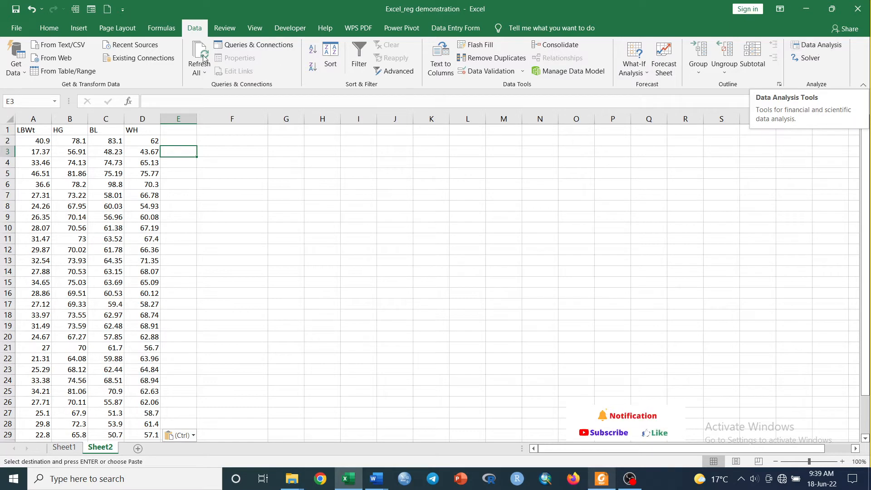
pyautogui.click(16, 28)
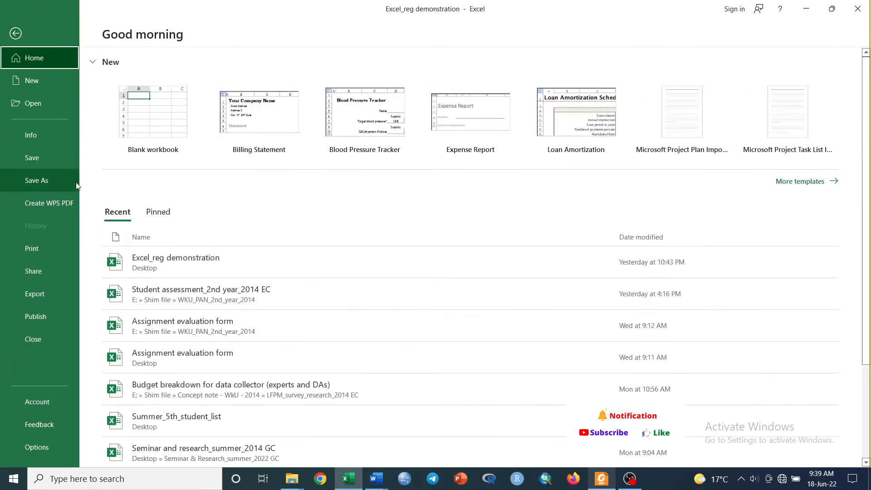
pyautogui.click(15, 34)
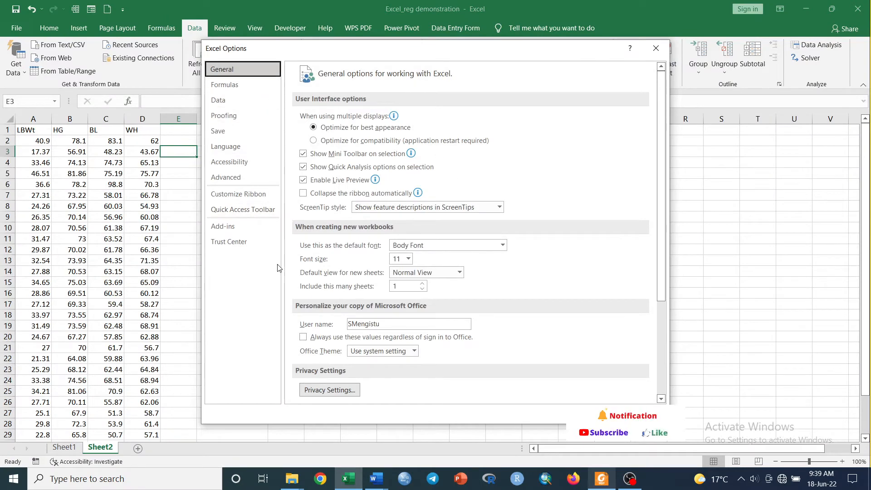
pyautogui.click(222, 225)
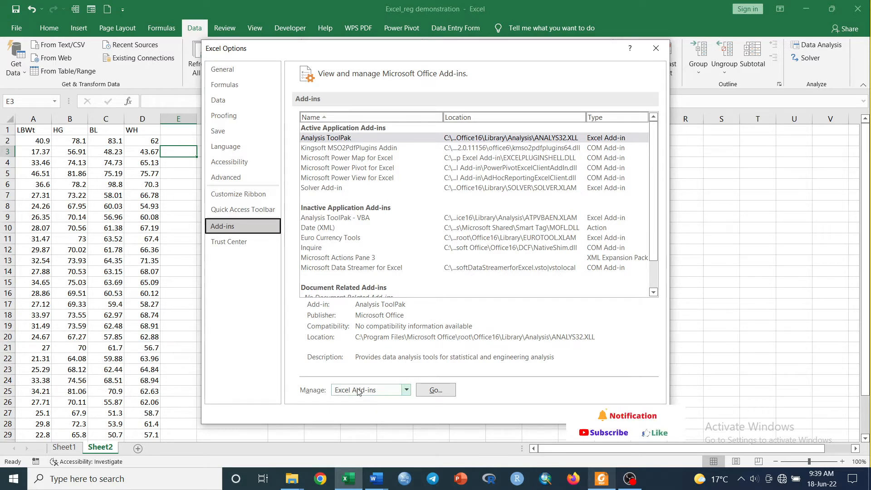
pyautogui.click(435, 389)
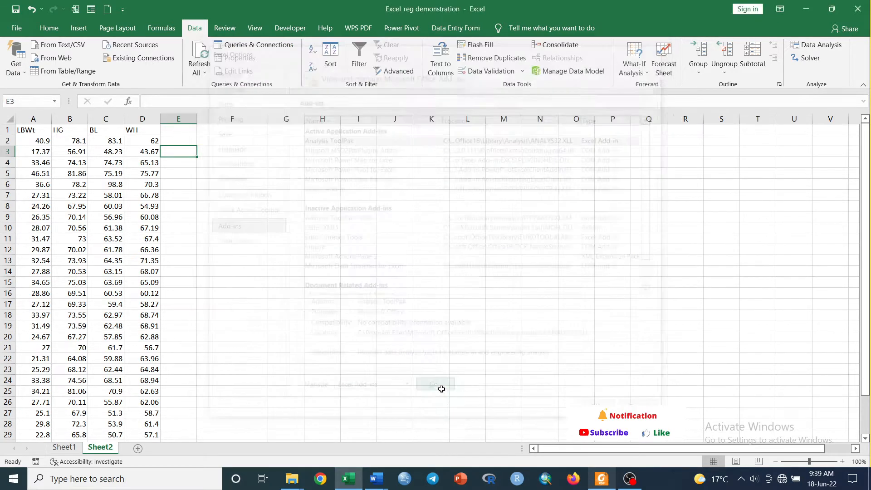
pyautogui.click(435, 383)
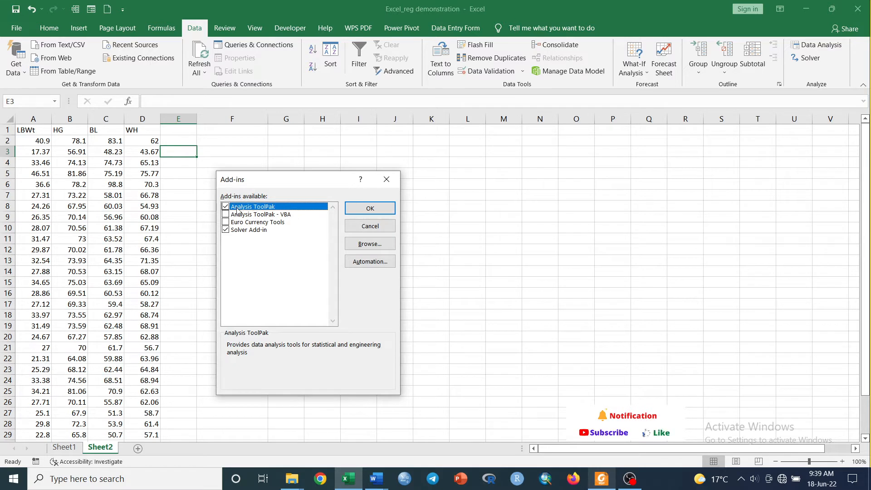
pyautogui.click(225, 214)
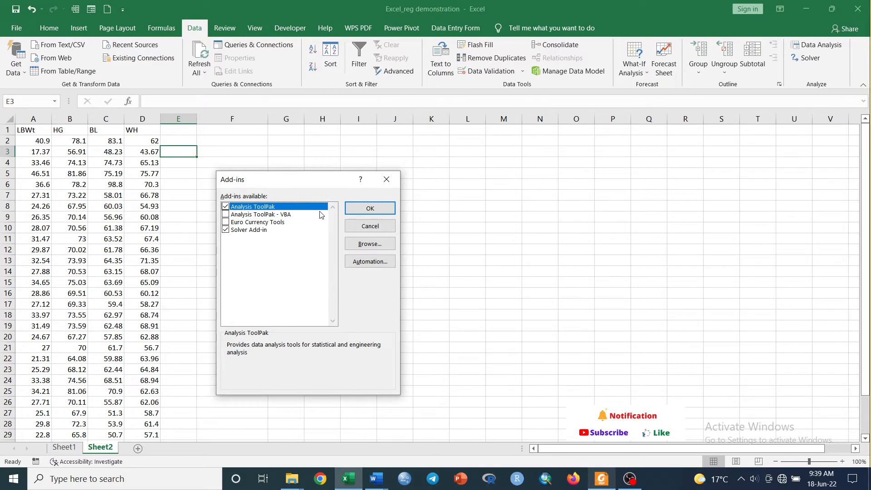
pyautogui.click(369, 208)
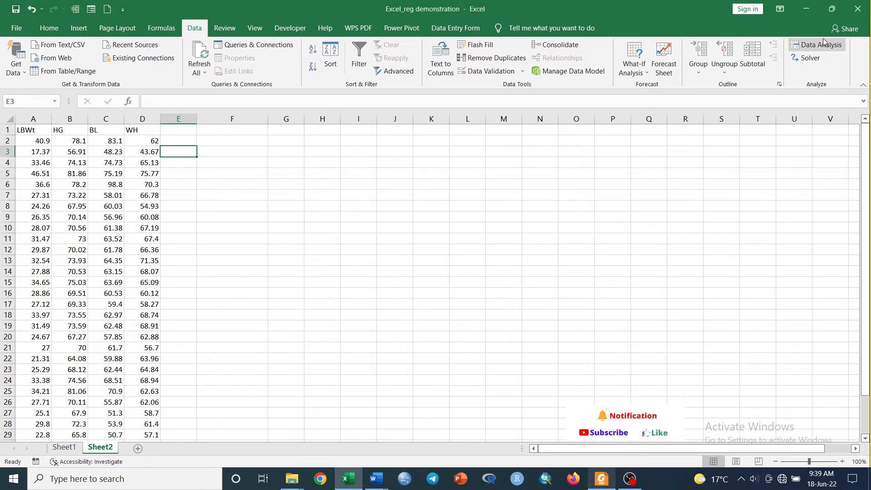
pyautogui.moveTo(819, 45)
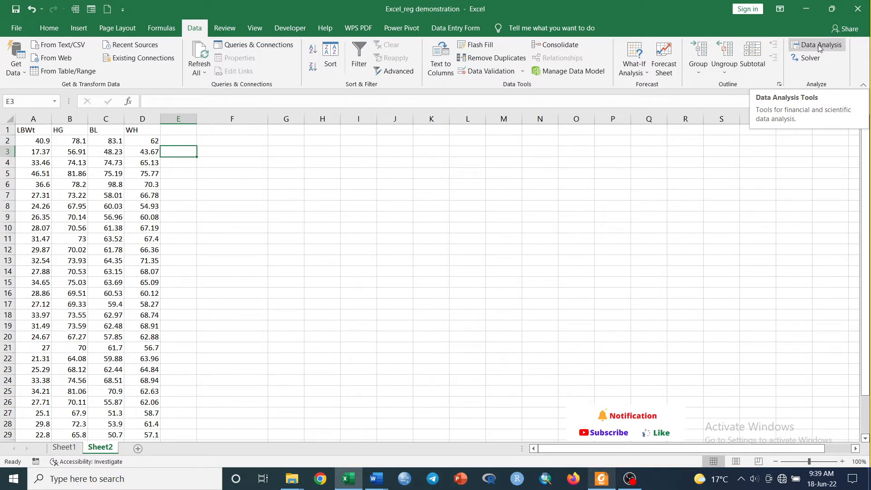
# Start a Regression analysis from Data Analysis.
pyautogui.click(819, 45)
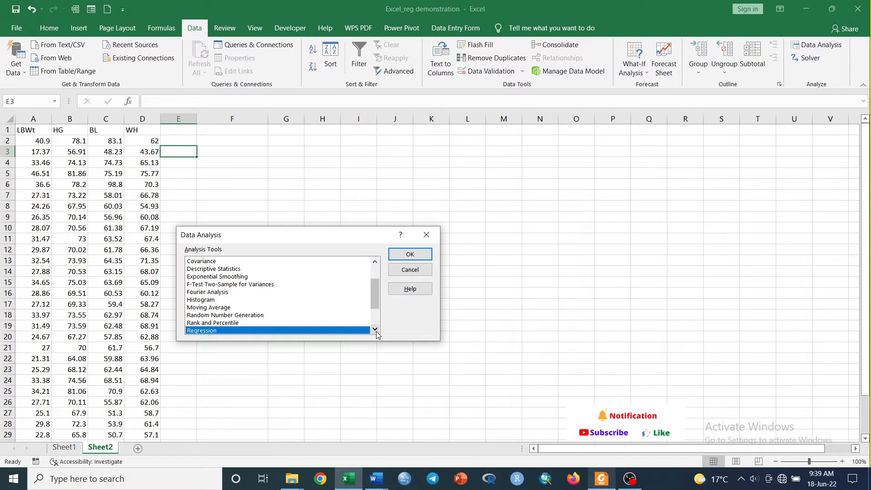
pyautogui.click(375, 329)
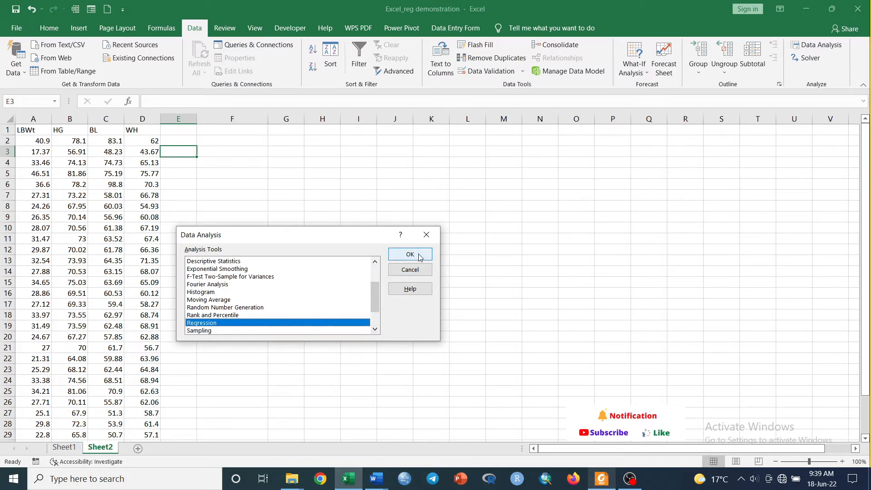
pyautogui.click(409, 254)
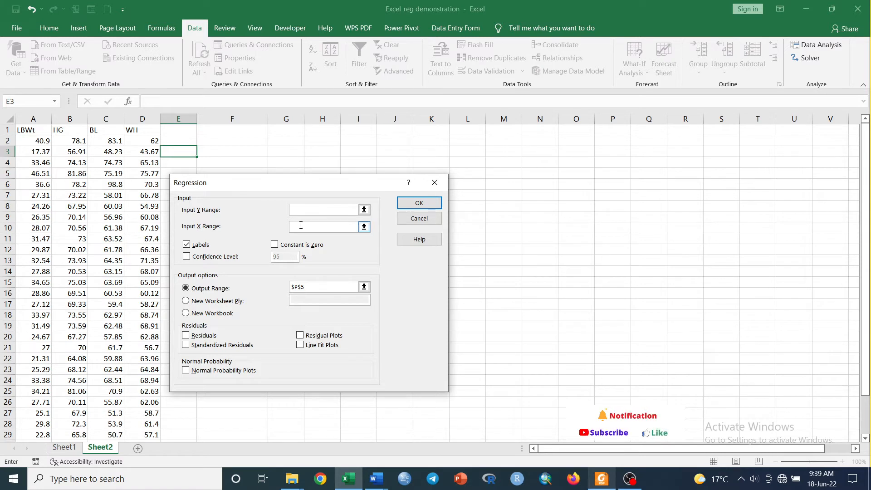
# Set Y range $A$1:$A$33, X range $B$1:$D$33, labels on, output at $F$6.
pyautogui.click(325, 227)
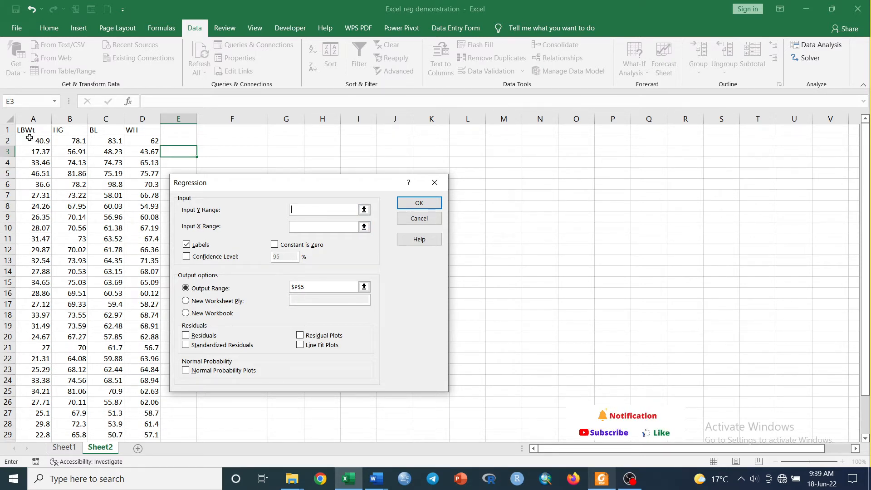
pyautogui.click(33, 130)
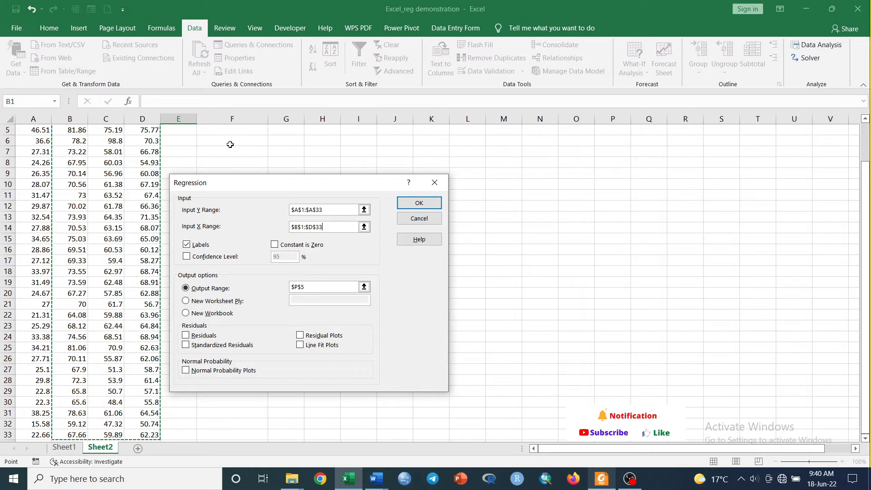
pyautogui.click(418, 202)
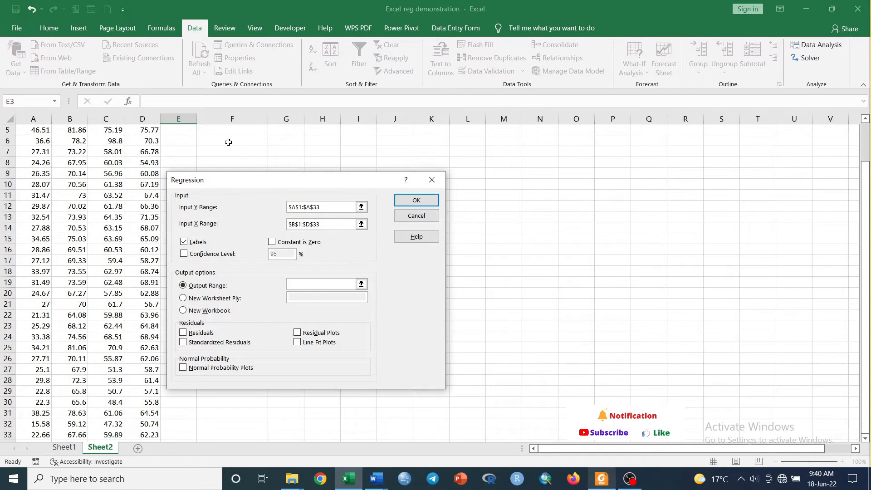
pyautogui.click(319, 284)
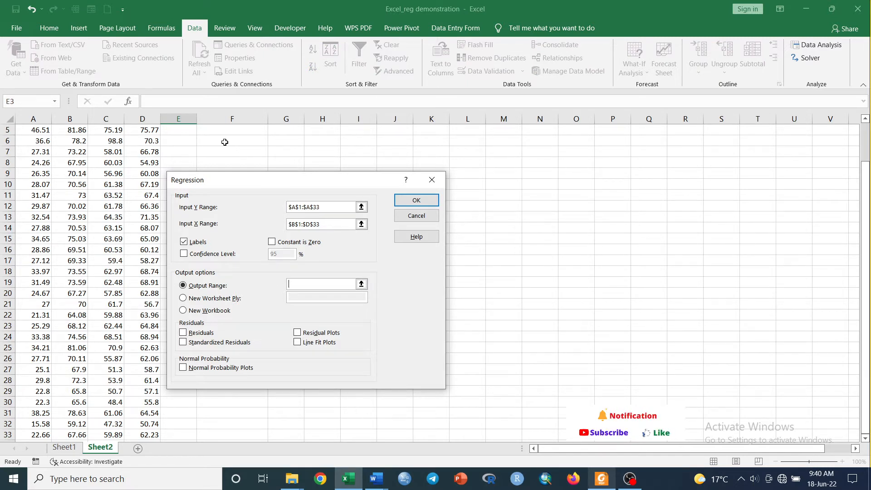
pyautogui.click(232, 141)
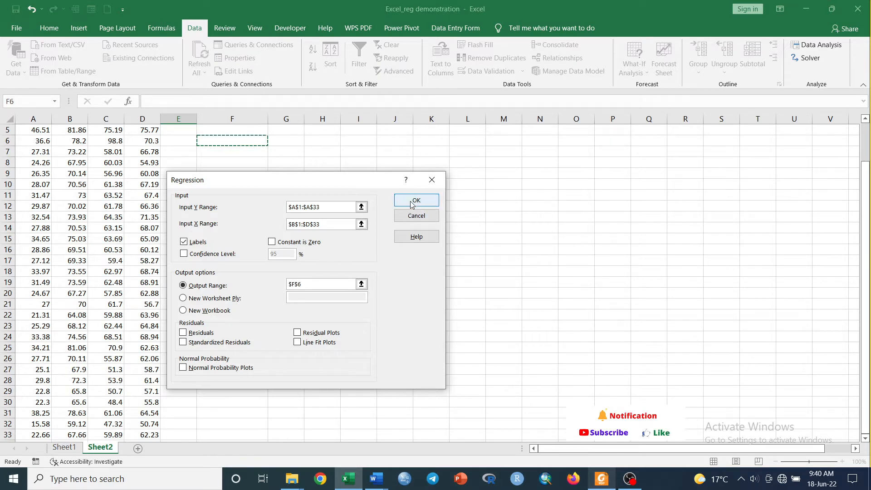
# Run the regression to produce the summary output from F6, then go to J9.
pyautogui.click(416, 200)
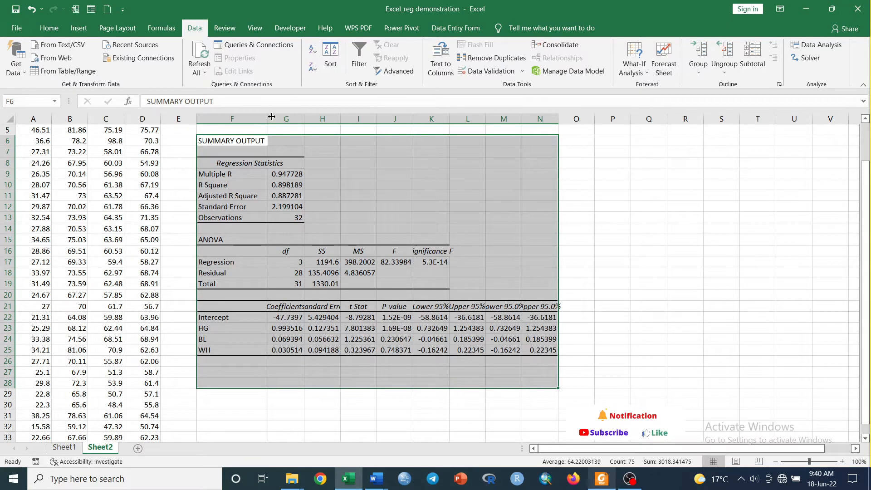
pyautogui.moveTo(247, 212)
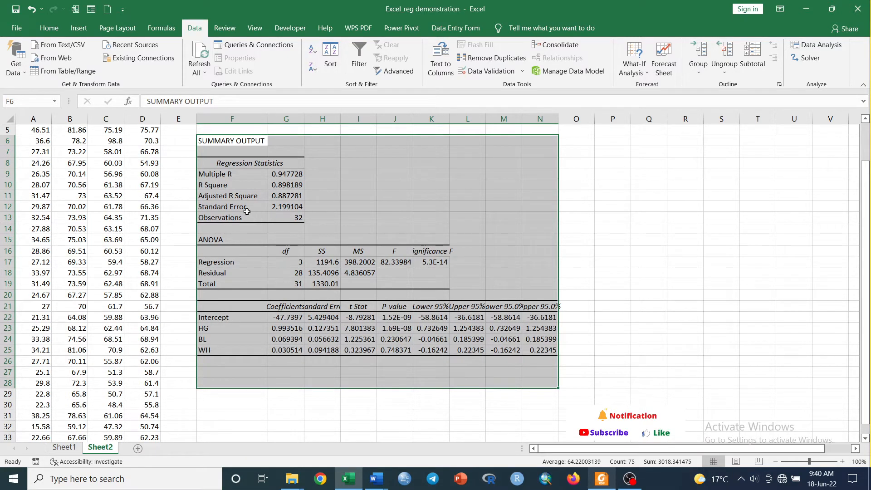
pyautogui.moveTo(732, 161)
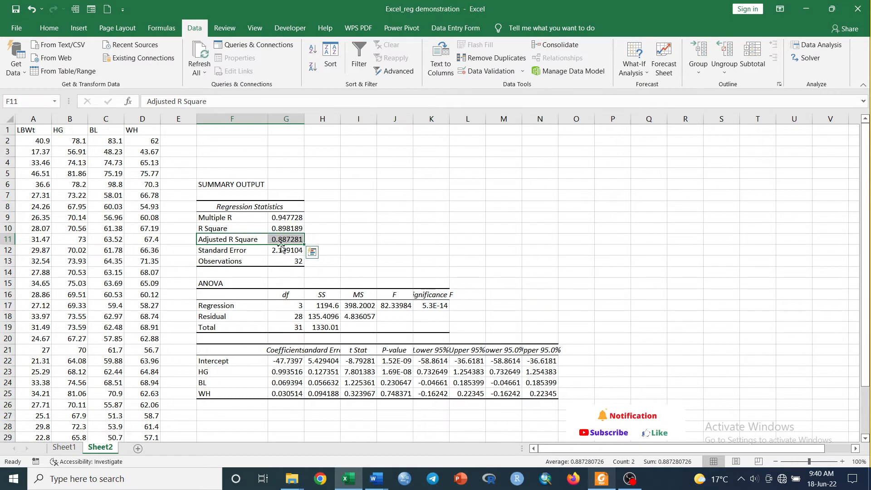
pyautogui.moveTo(260, 348)
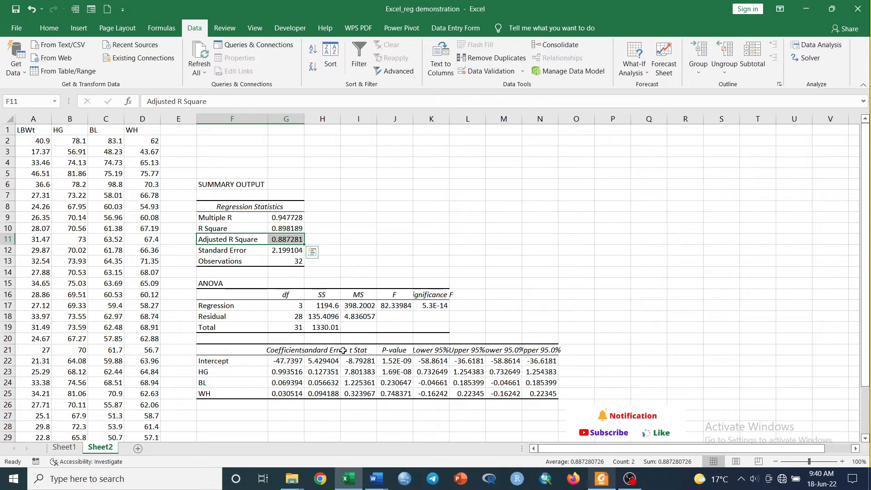
pyautogui.moveTo(376, 360)
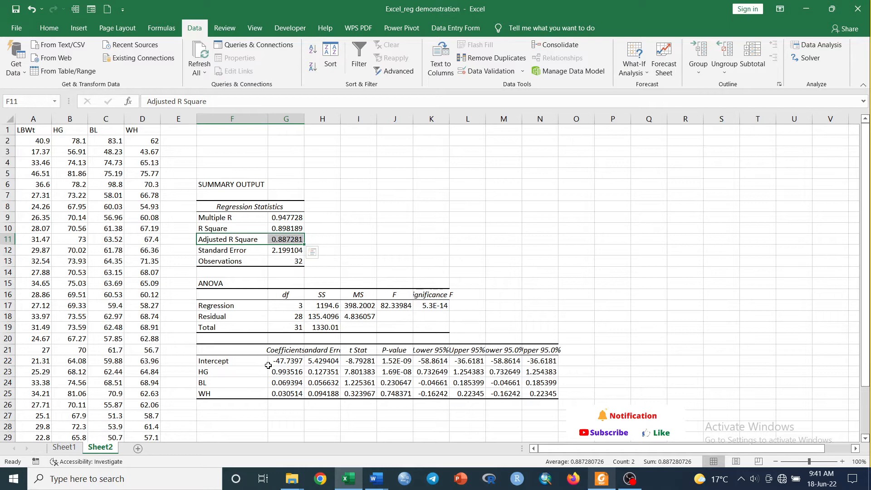
pyautogui.moveTo(230, 372)
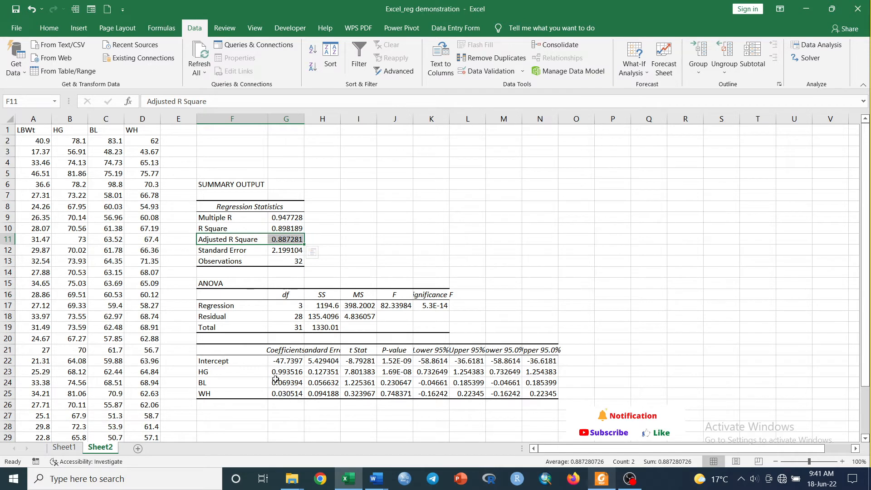
pyautogui.moveTo(364, 378)
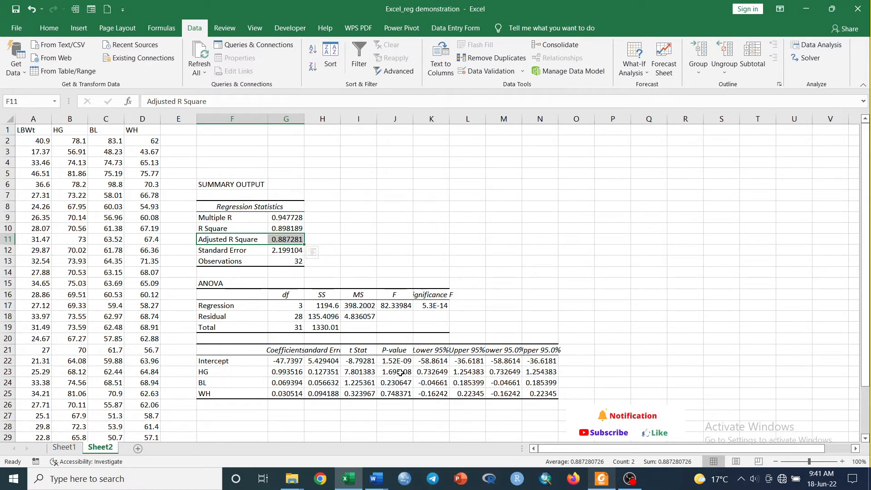
pyautogui.moveTo(381, 372)
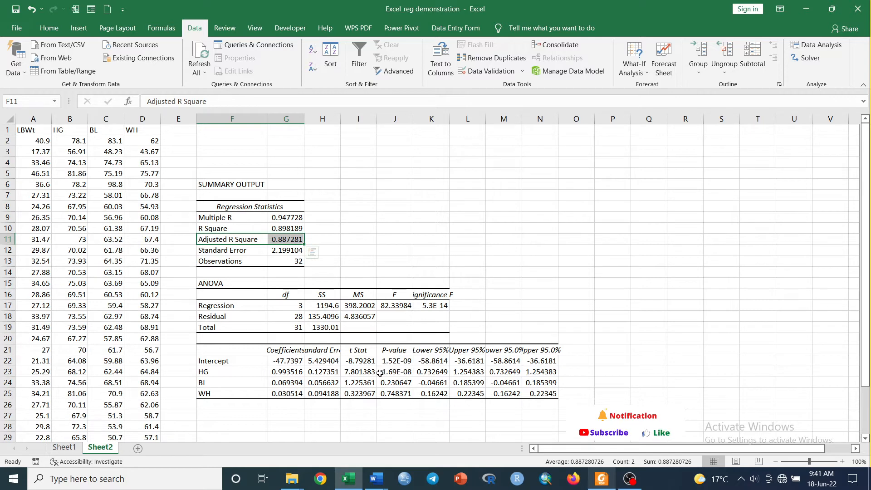
pyautogui.moveTo(403, 372)
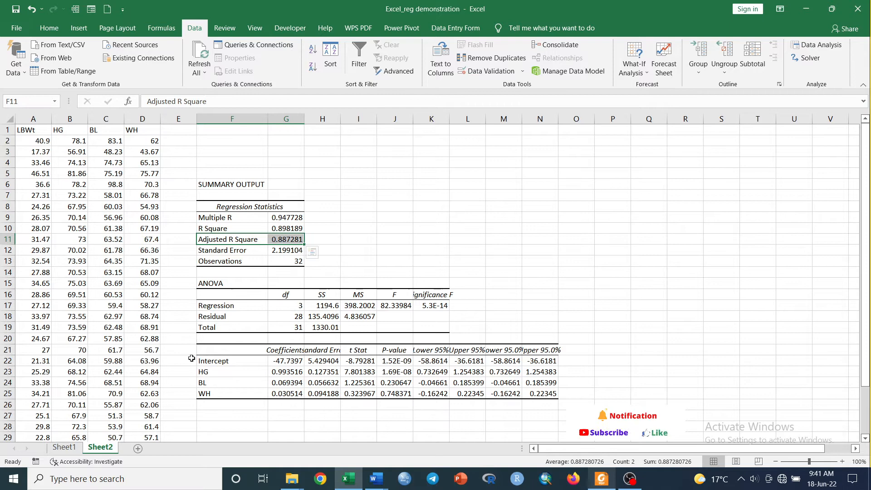
pyautogui.moveTo(385, 383)
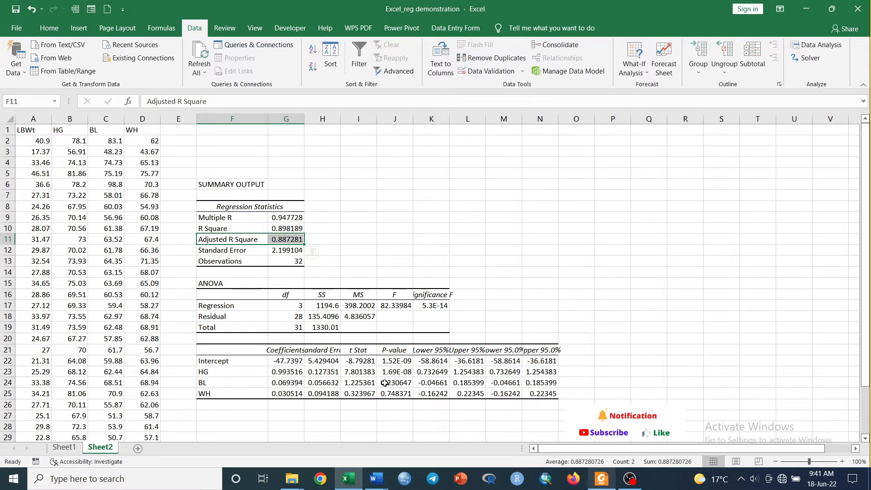
pyautogui.moveTo(394, 393)
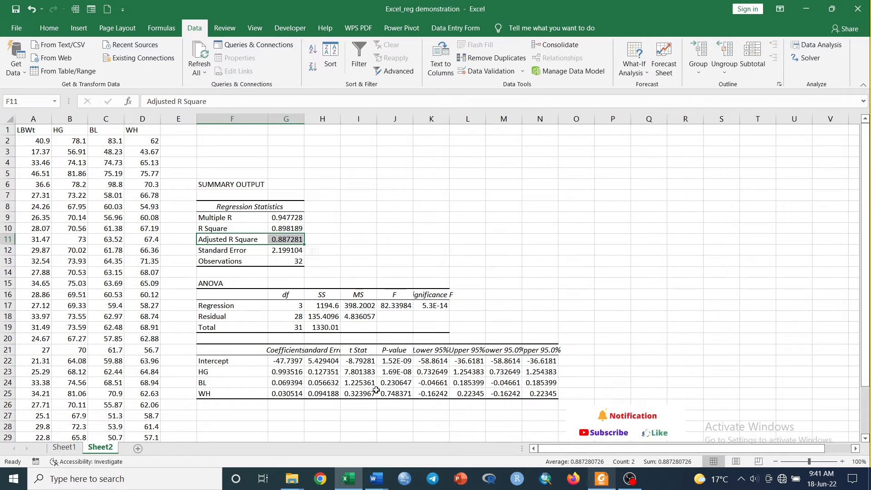
pyautogui.click(395, 217)
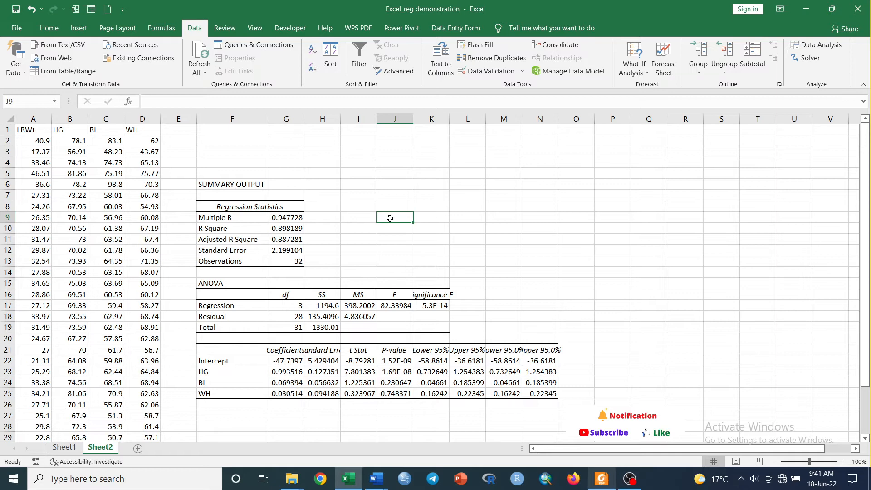
# Enter the fitted equation Y=-47.74+0.0994HG+0.069BL+0.031WH in cell J9.
pyautogui.write('Y')
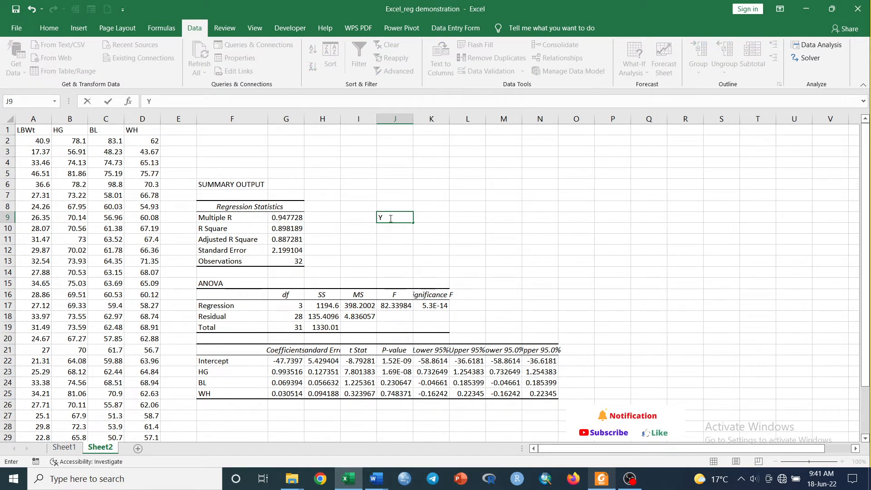
pyautogui.write('=')
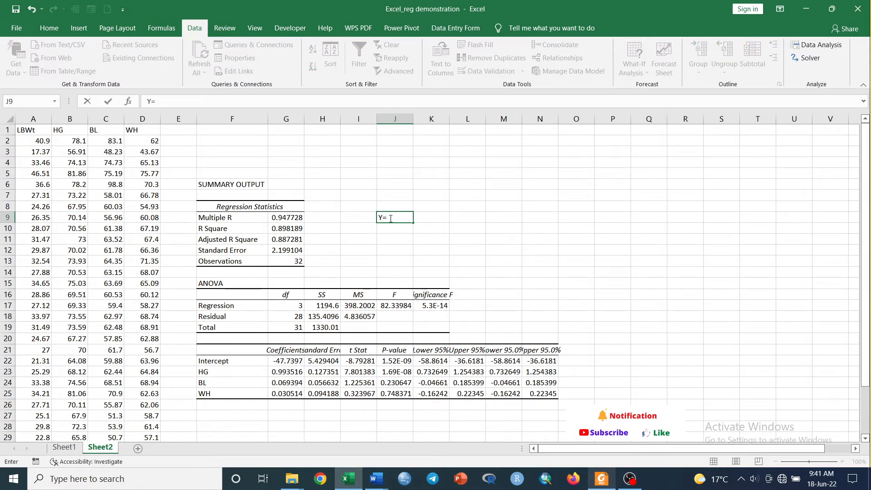
pyautogui.write('-')
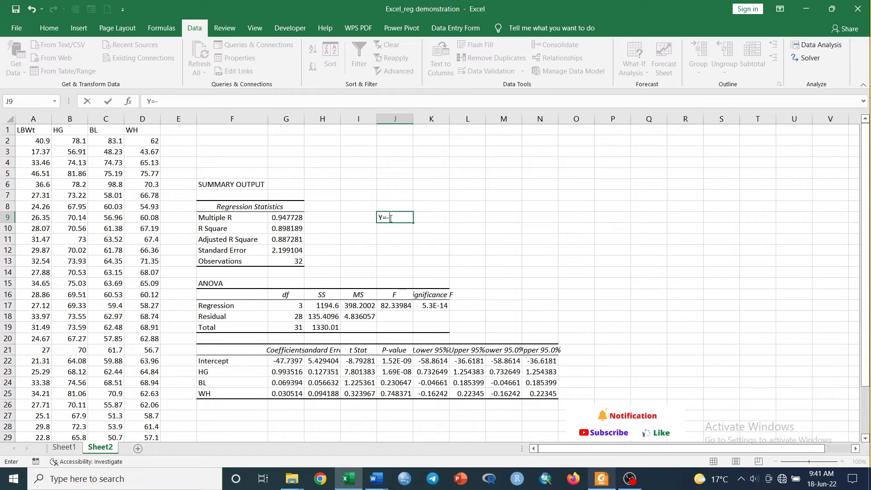
pyautogui.write('-47.7')
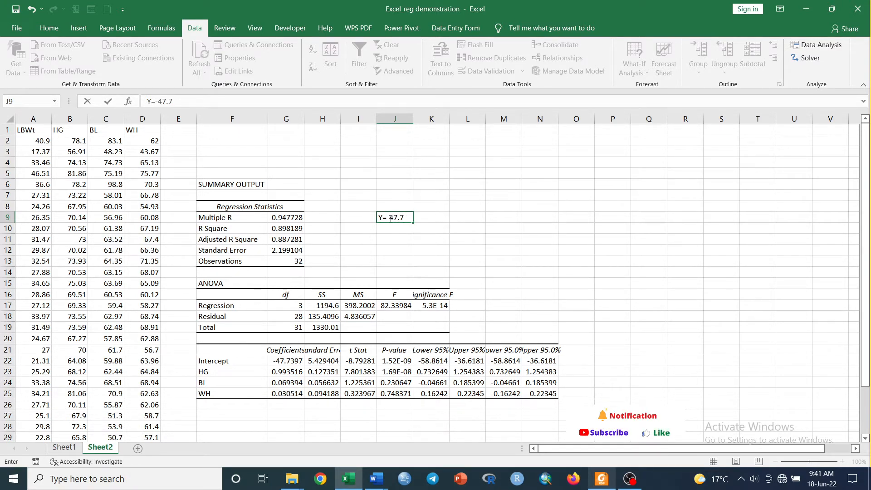
pyautogui.write('4')
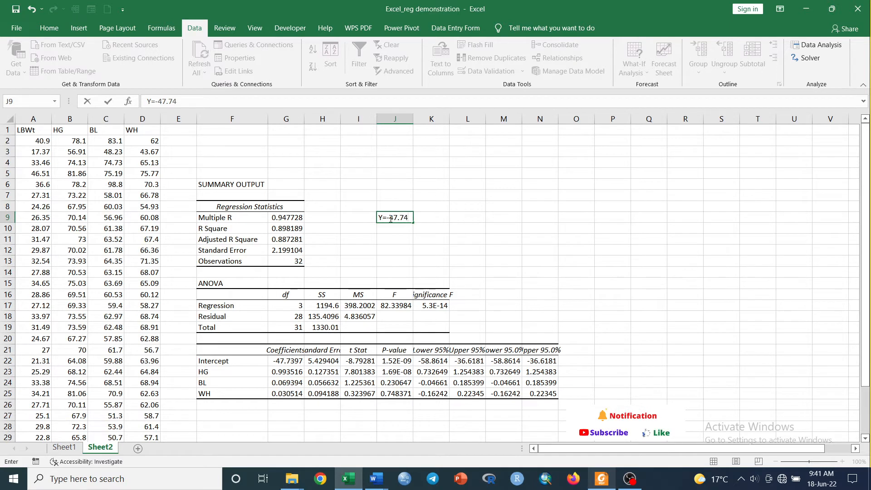
pyautogui.write('+0.0')
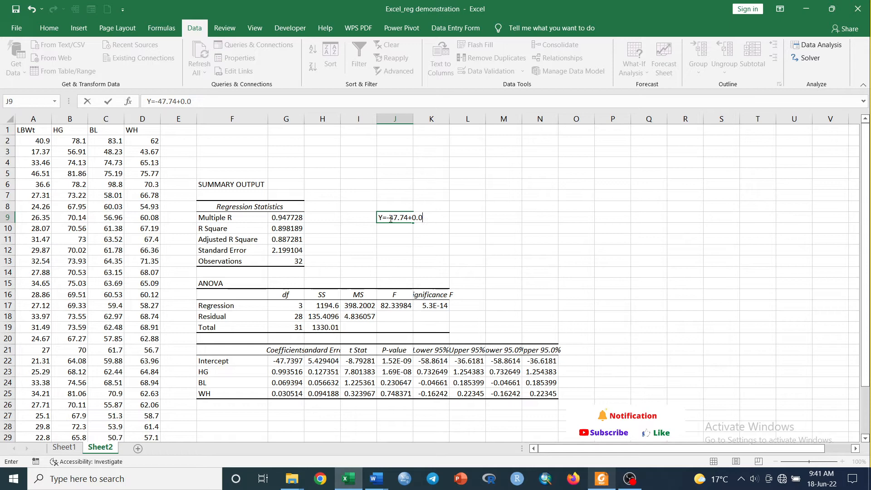
pyautogui.write('994')
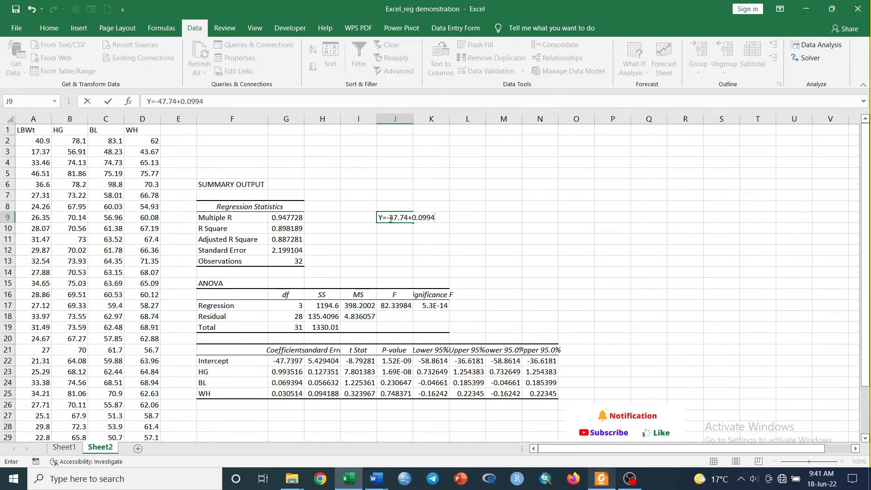
pyautogui.write('HG+')
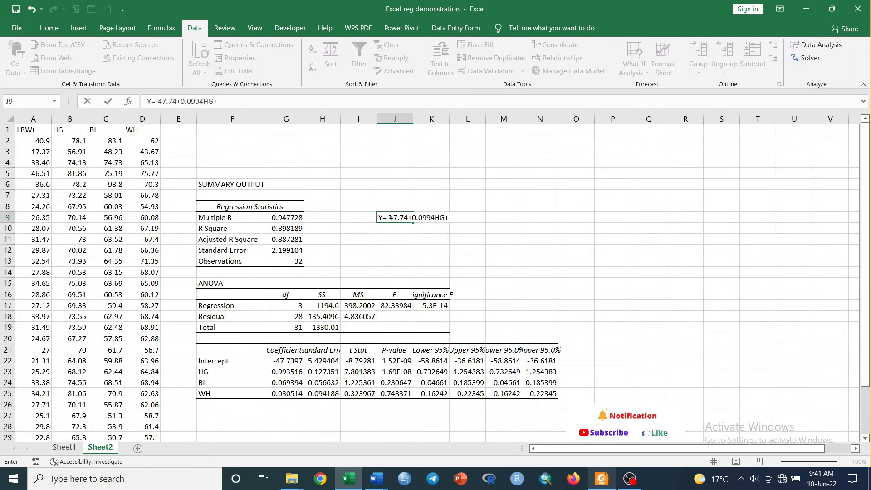
pyautogui.write('0.0')
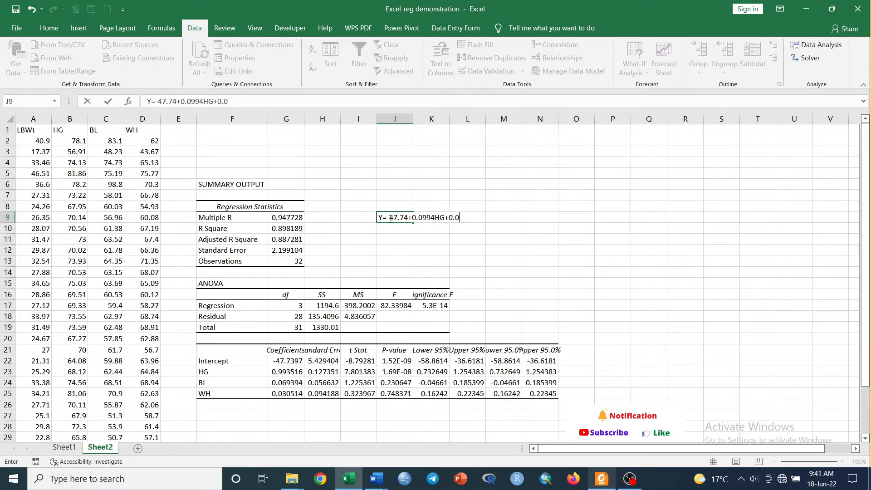
pyautogui.write('69')
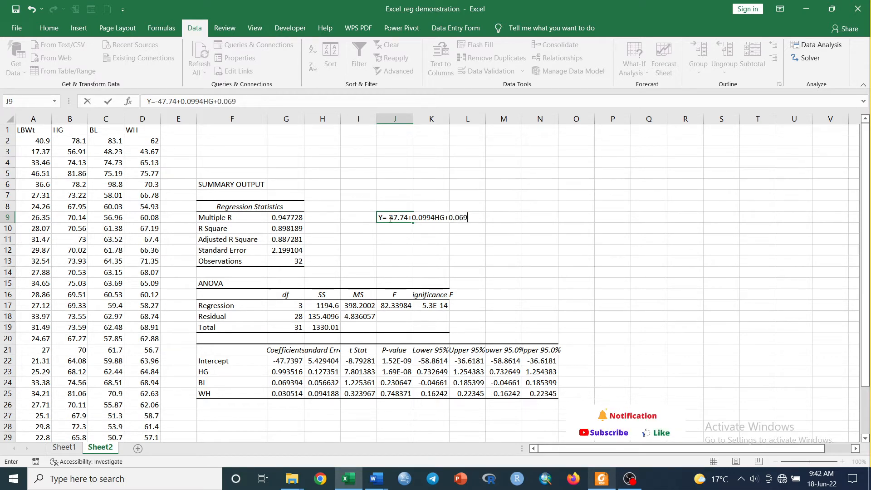
pyautogui.write('BL+')
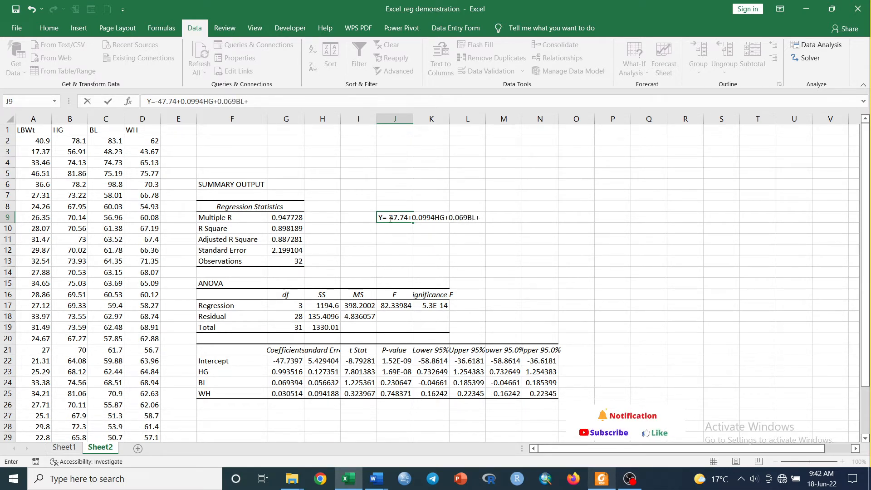
pyautogui.write('0.031WH')
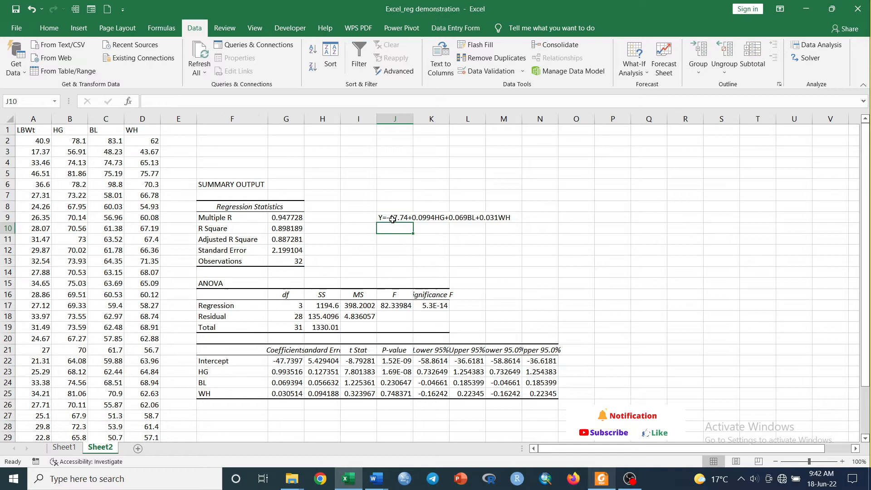
pyautogui.click(395, 217)
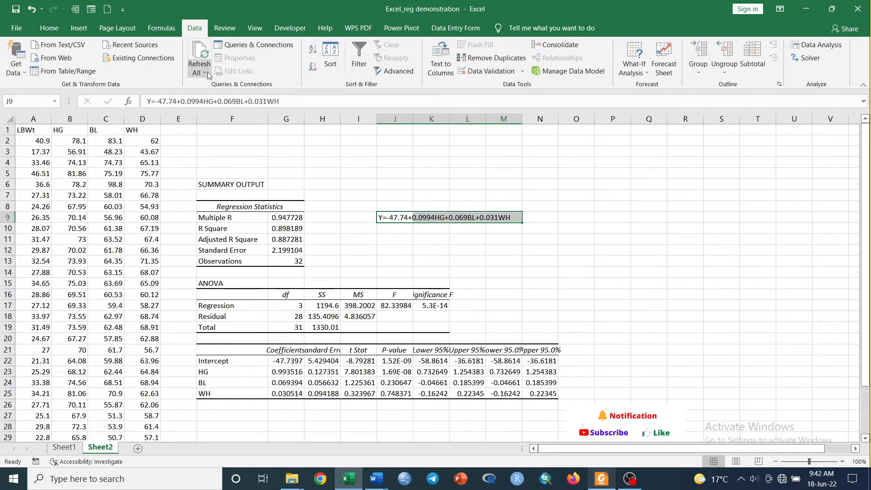
# Make the equation in J9 bold green text.
pyautogui.click(48, 27)
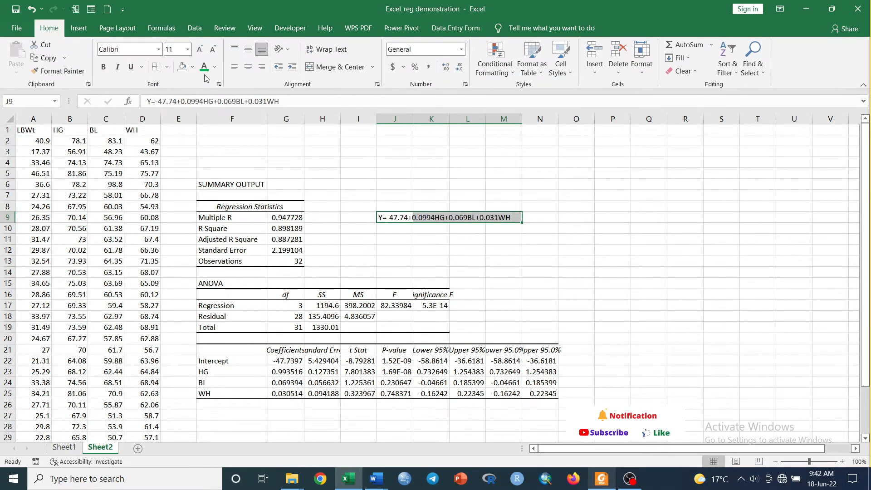
pyautogui.click(103, 67)
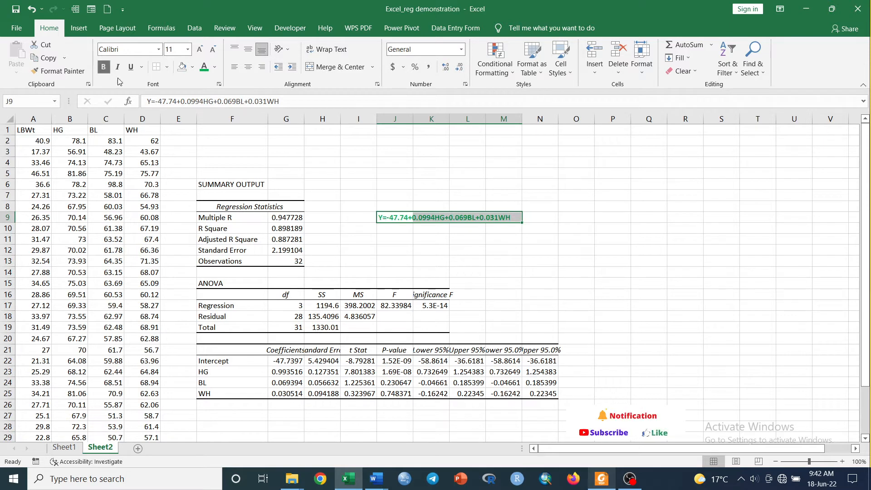
pyautogui.click(467, 217)
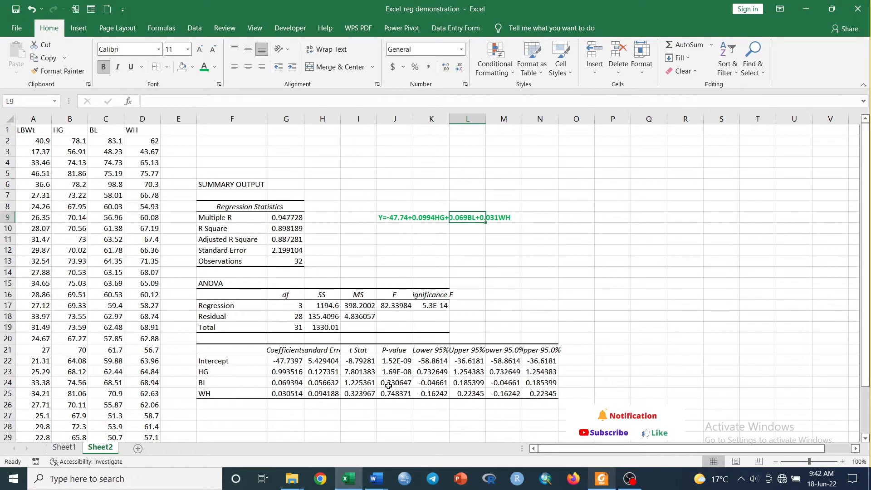
pyautogui.moveTo(515, 286)
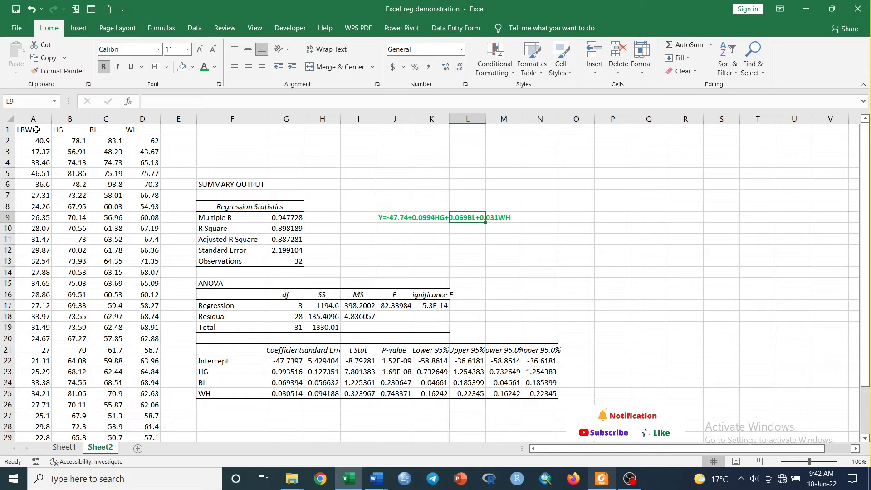
pyautogui.click(194, 28)
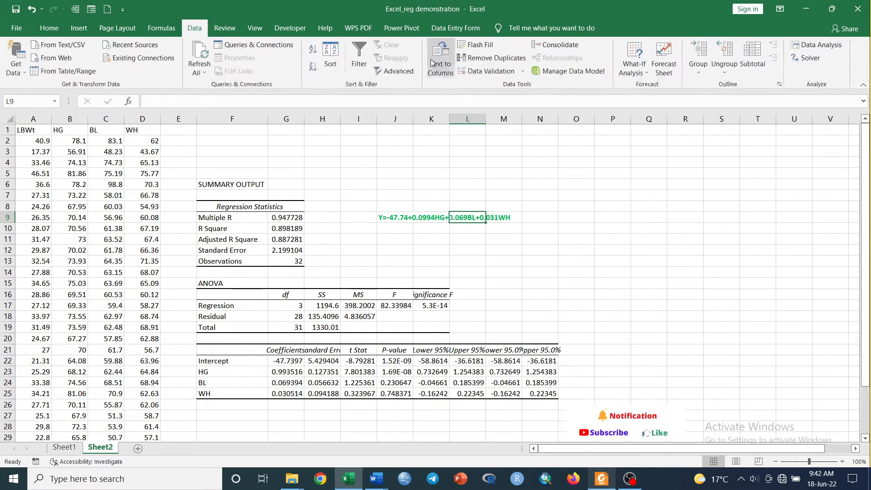
# Run a regression of LBWt on HG only ($B$1:$B$33) with output at $P$8.
pyautogui.click(817, 45)
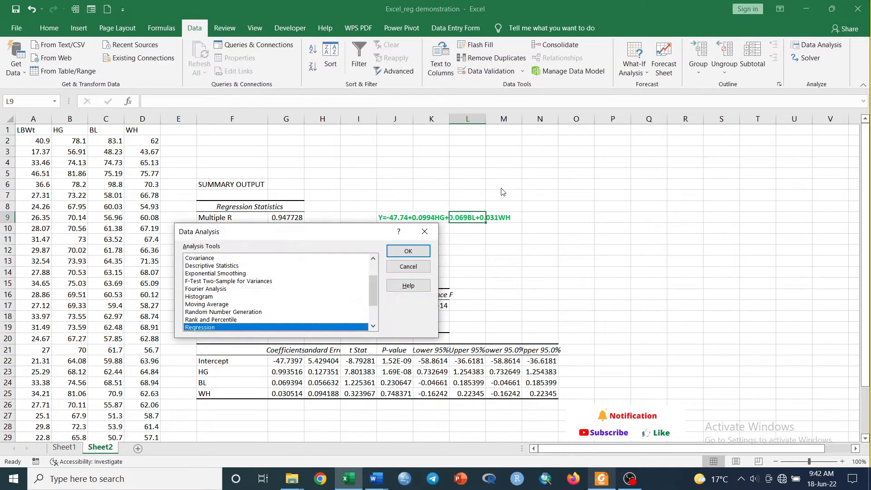
pyautogui.click(408, 250)
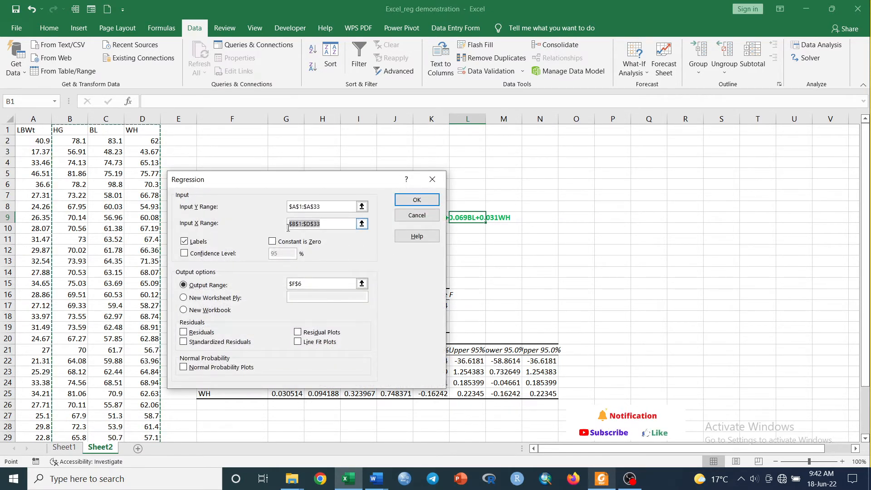
pyautogui.click(322, 224)
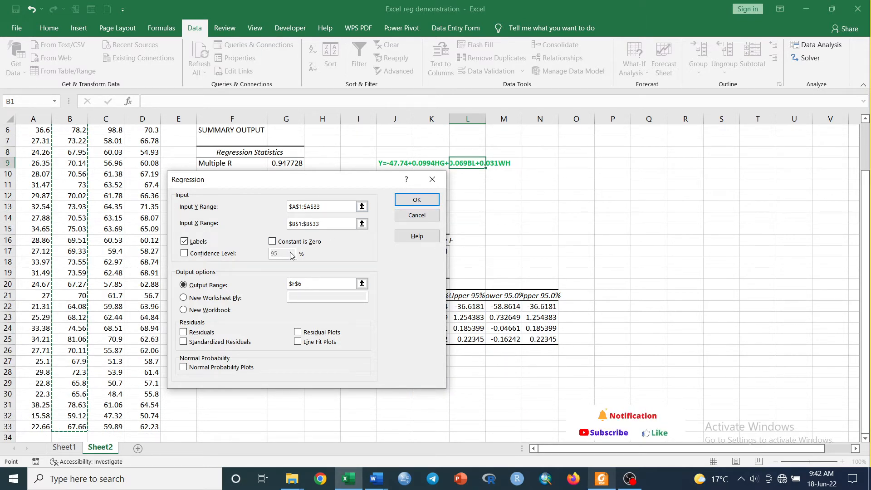
pyautogui.click(322, 283)
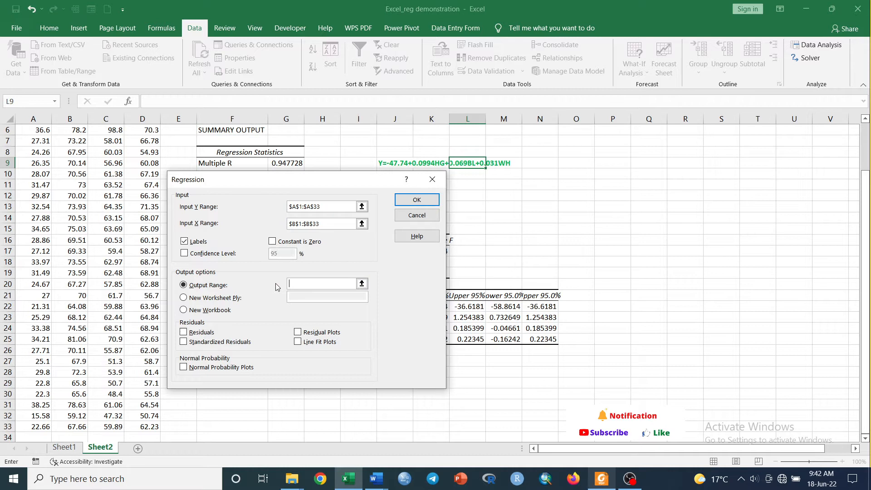
pyautogui.click(612, 152)
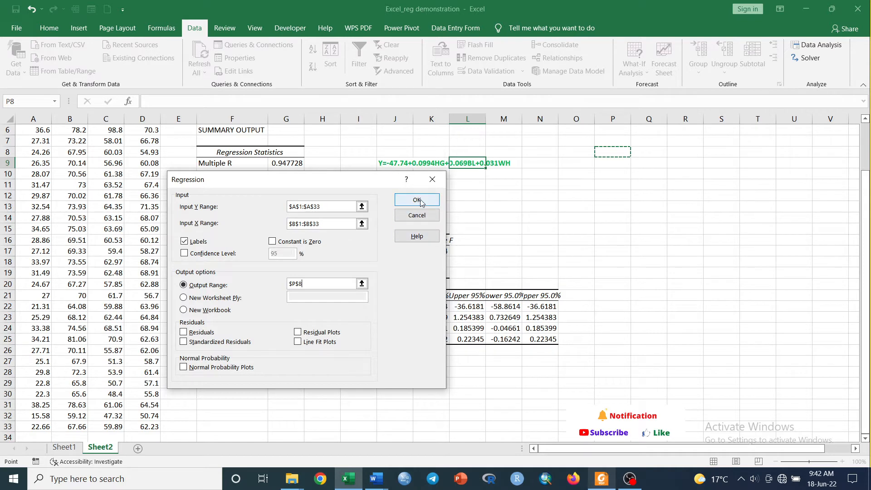
pyautogui.click(416, 200)
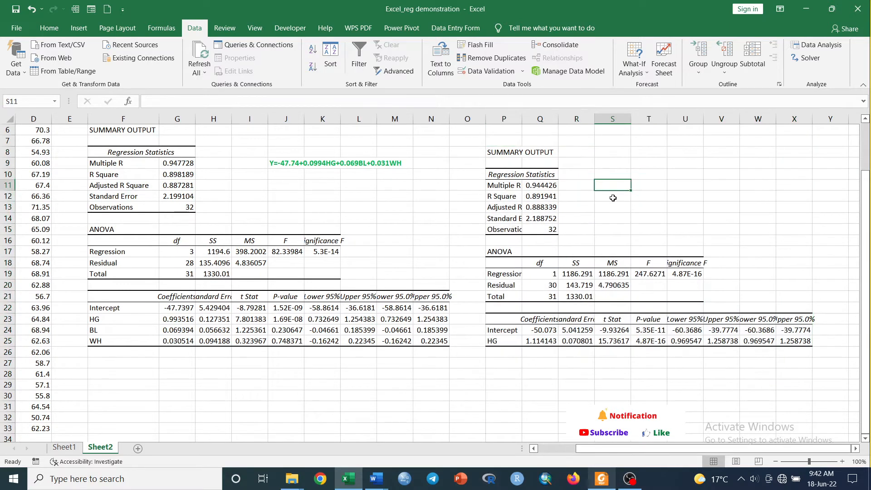
# Enter the equation Y=-50.07+1.114HG in cell S12.
pyautogui.click(612, 195)
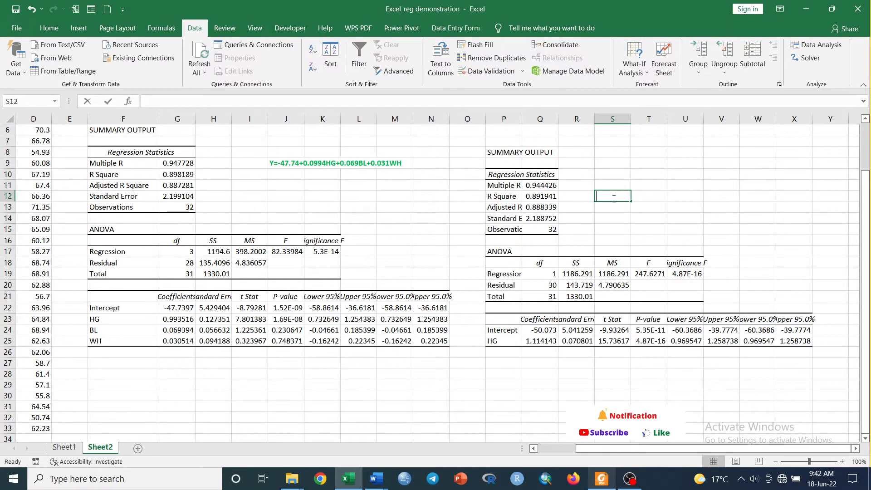
pyautogui.write('Y=')
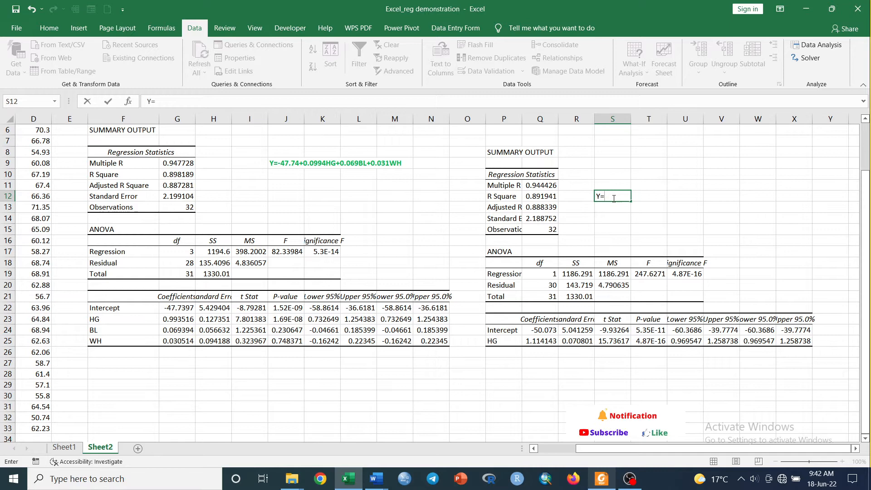
pyautogui.write('-')
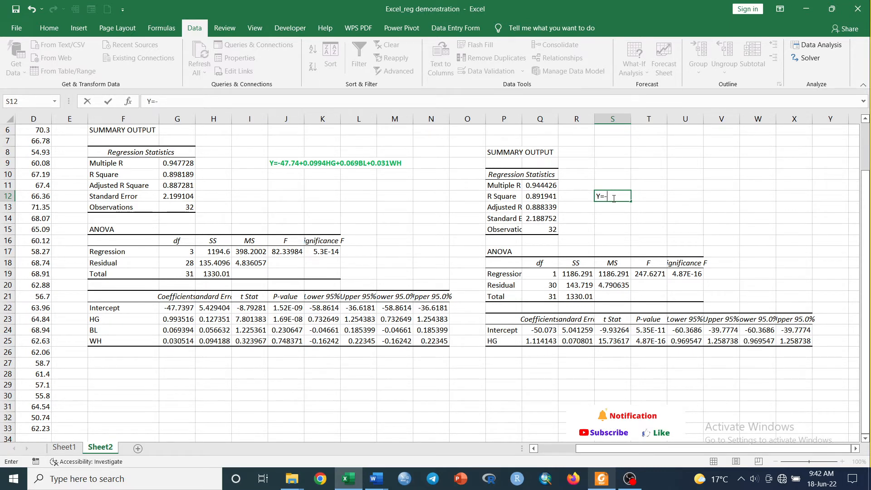
pyautogui.write('50.')
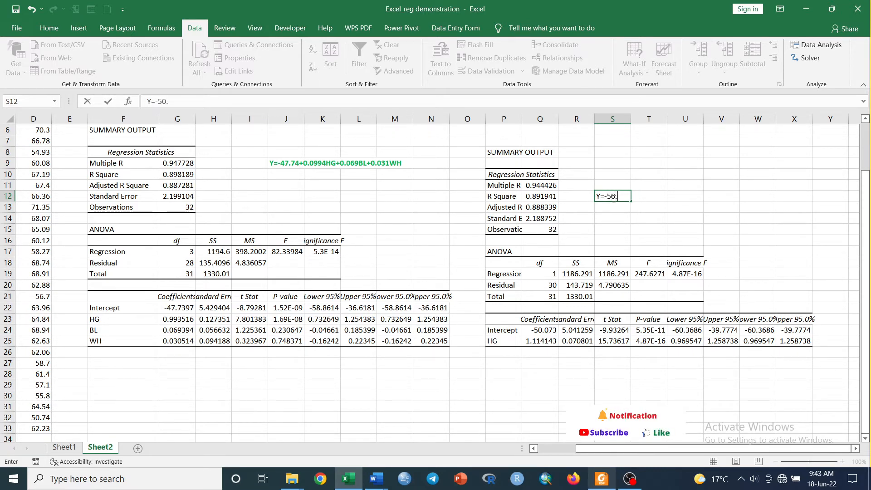
pyautogui.write('07+')
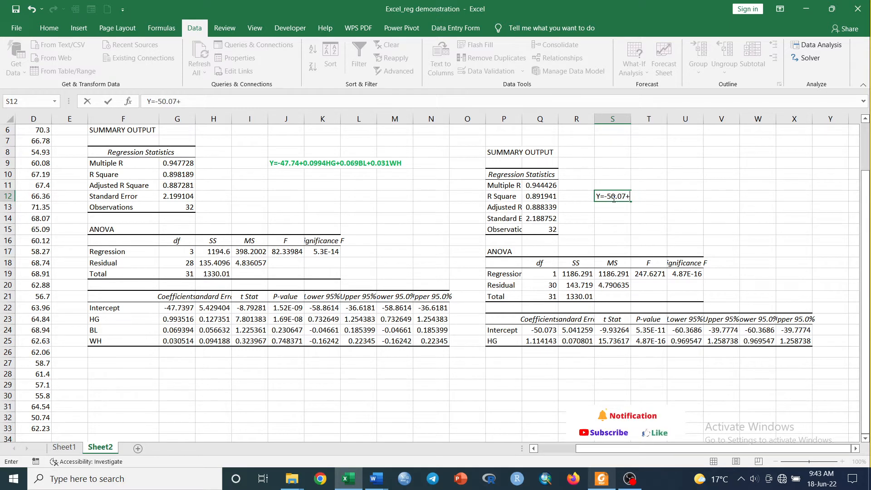
pyautogui.write('1.114')
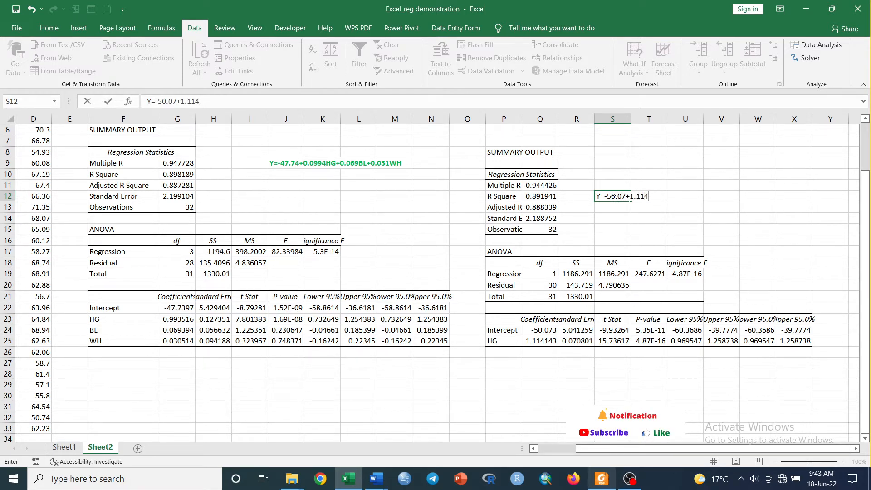
pyautogui.write('HG')
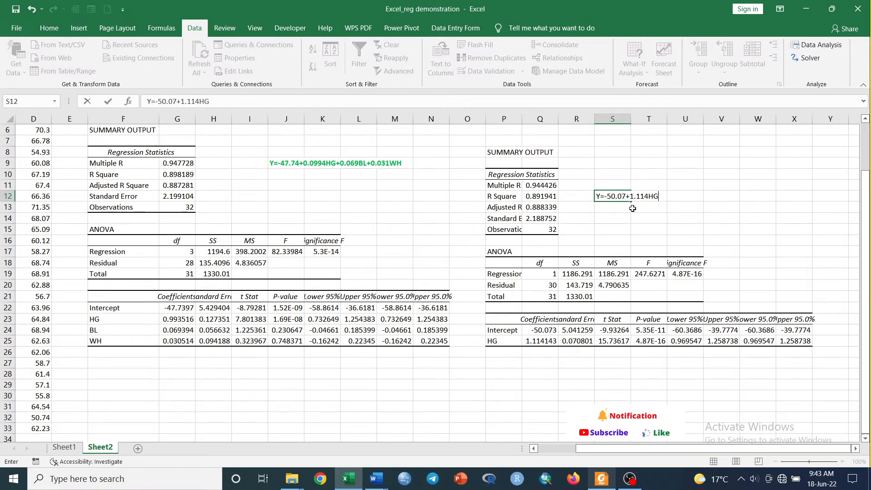
pyautogui.press('enter')
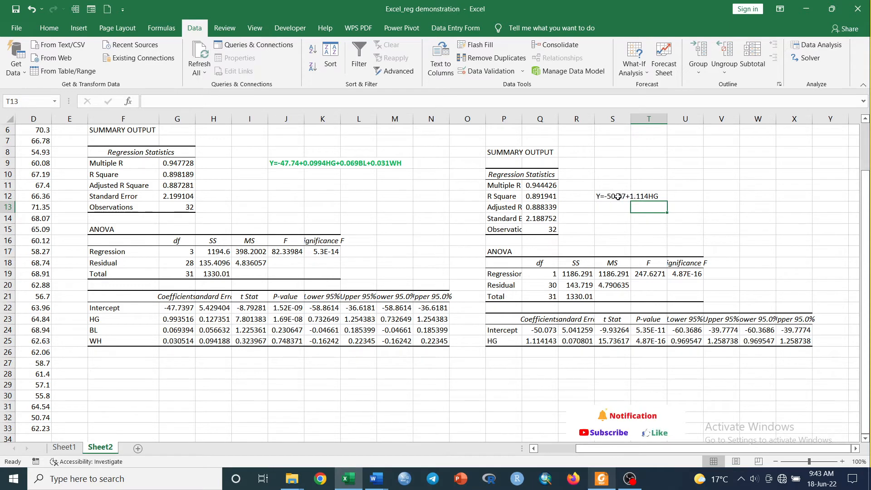
pyautogui.click(612, 196)
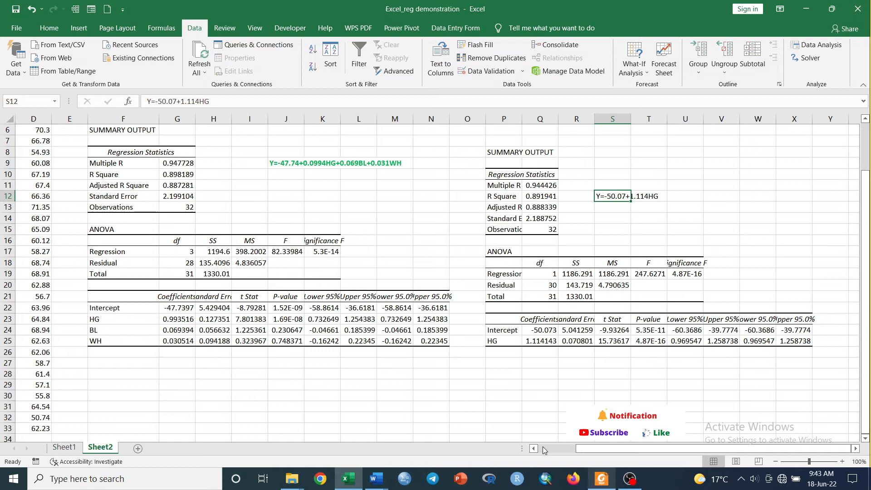
pyautogui.hscroll(-3)
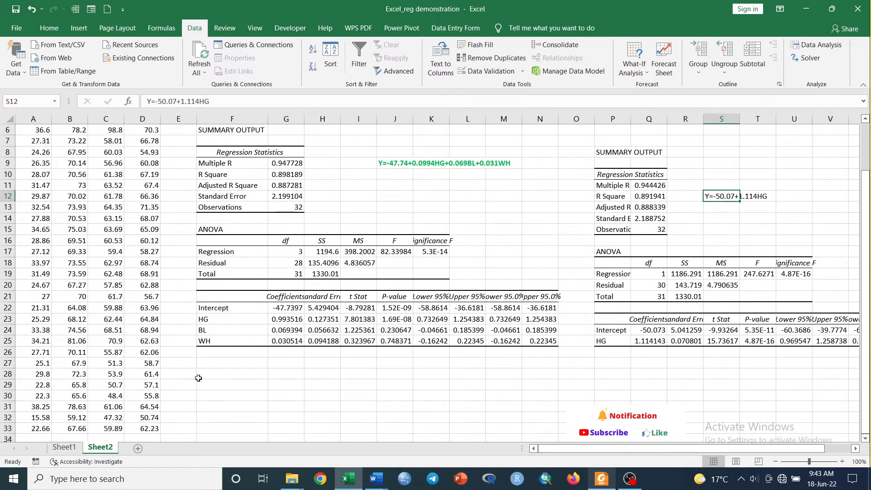
pyautogui.click(63, 446)
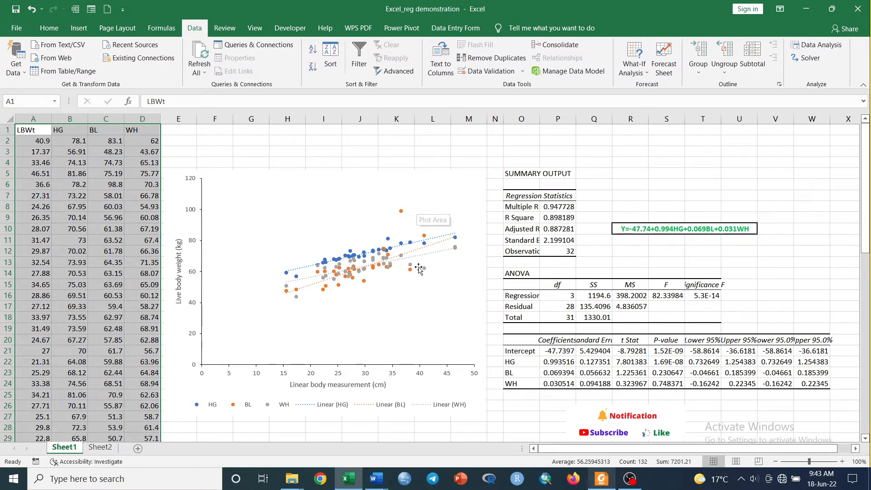
pyautogui.moveTo(257, 348)
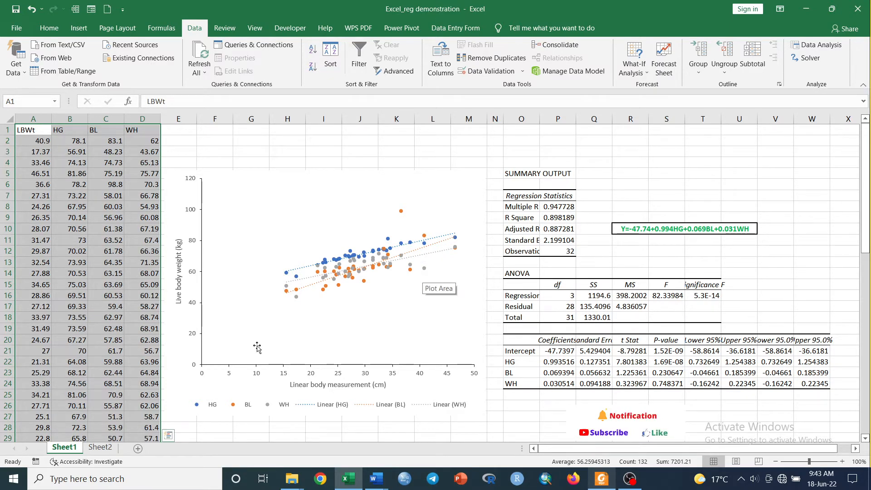
pyautogui.click(101, 447)
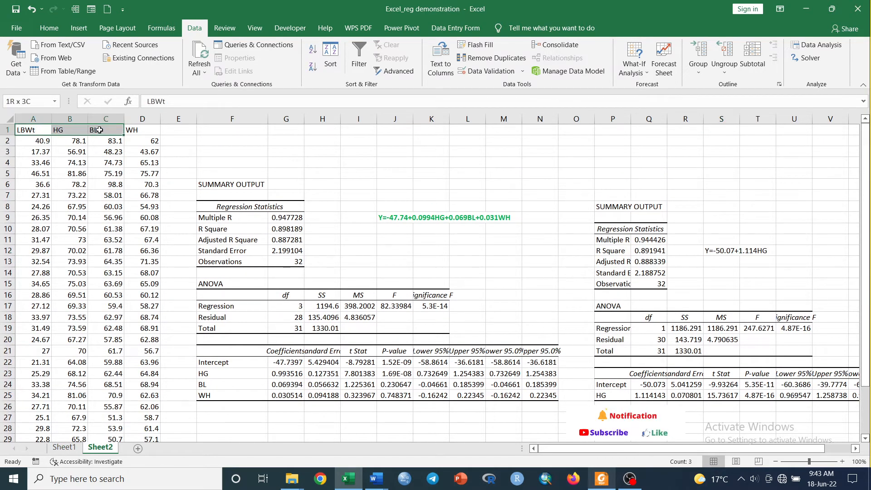
# Insert a markers-only scatter chart of HG, BL and WH against LBWt.
pyautogui.scroll(-3)
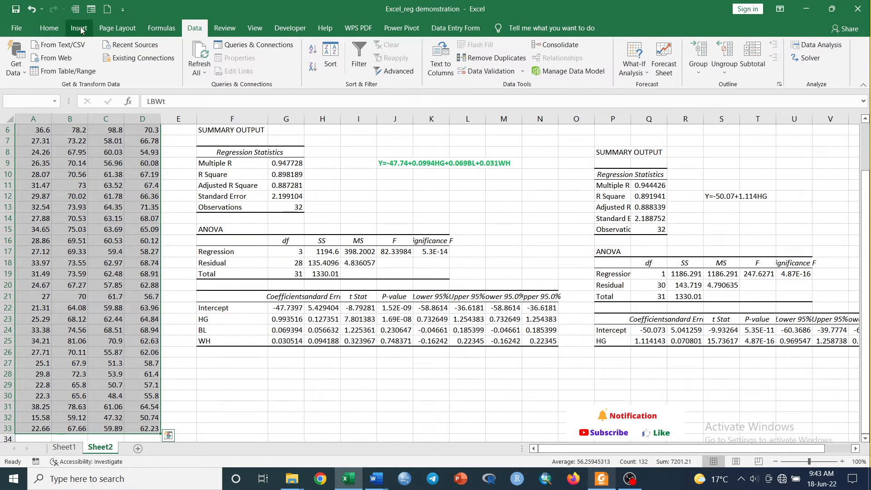
pyautogui.click(78, 27)
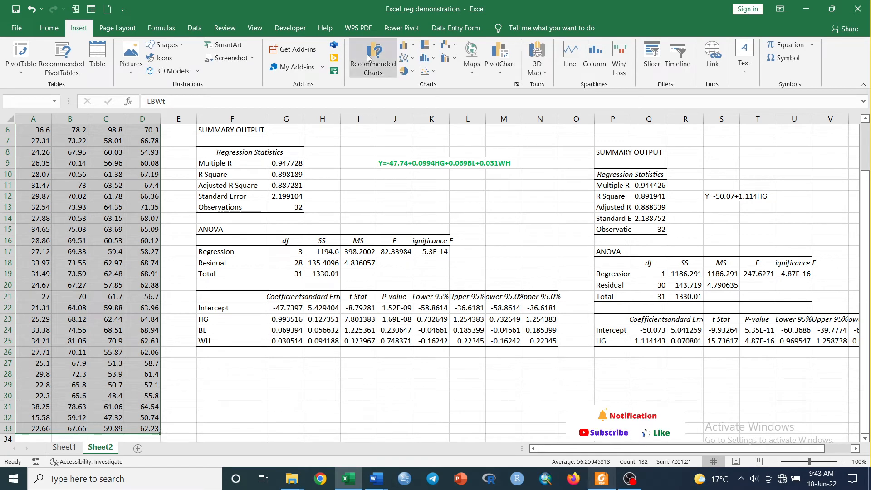
pyautogui.click(425, 71)
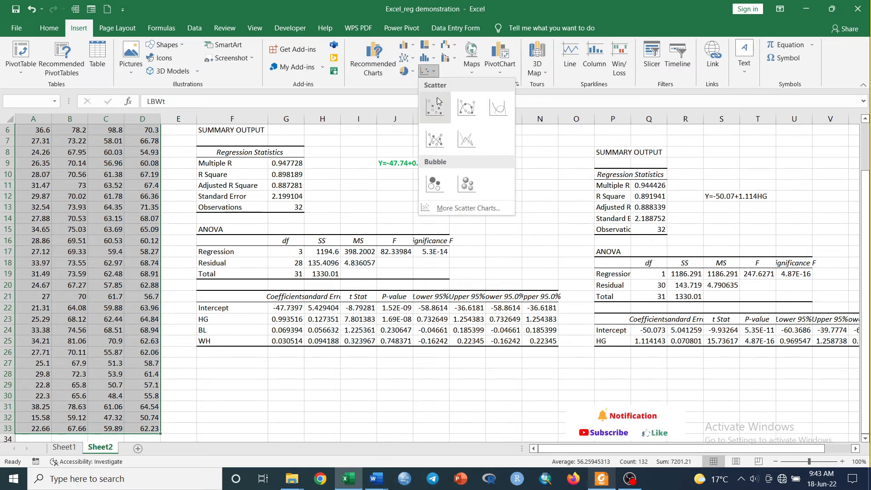
pyautogui.click(434, 107)
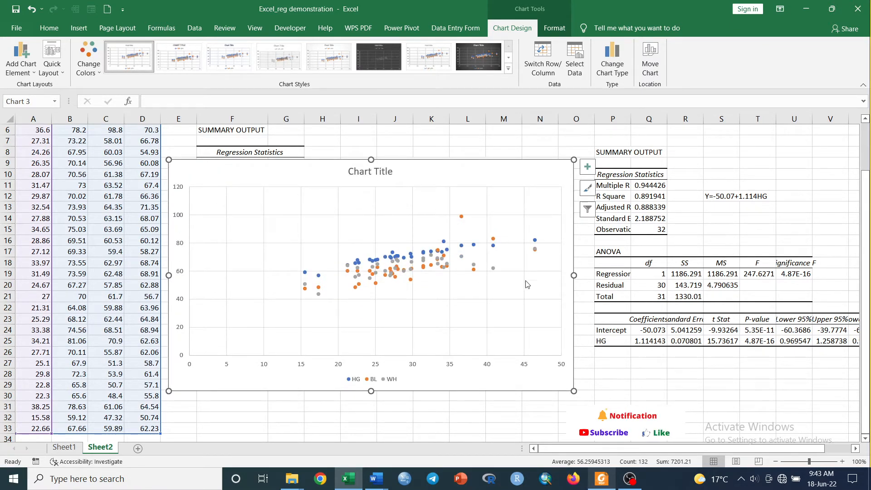
pyautogui.moveTo(493, 271)
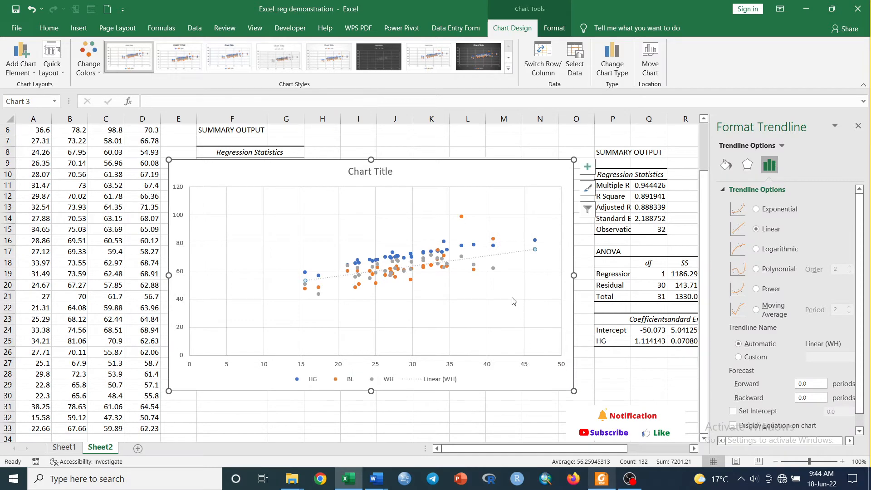
pyautogui.moveTo(473, 218)
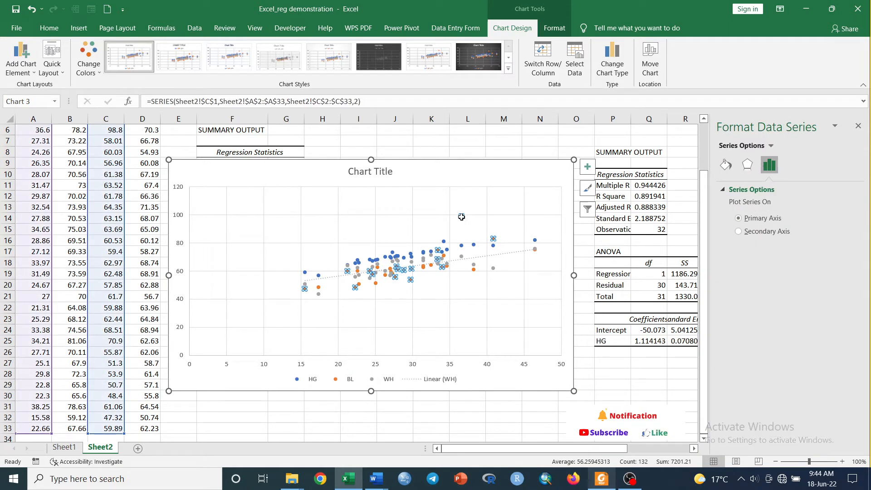
# Add linear trendlines to the BL and HG series.
pyautogui.rightClick(461, 216)
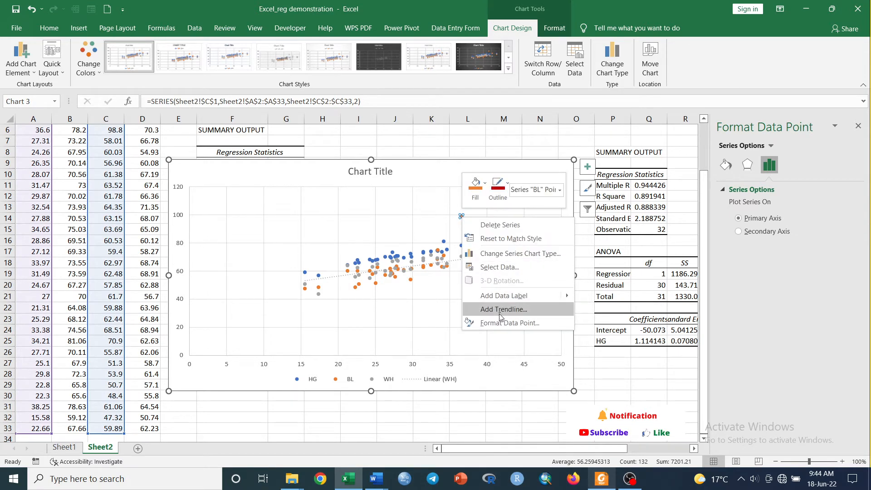
pyautogui.click(502, 309)
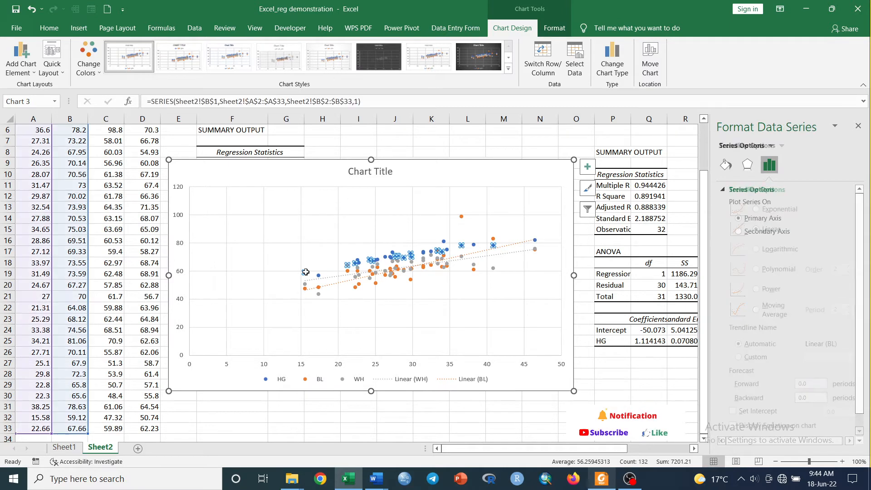
pyautogui.rightClick(304, 272)
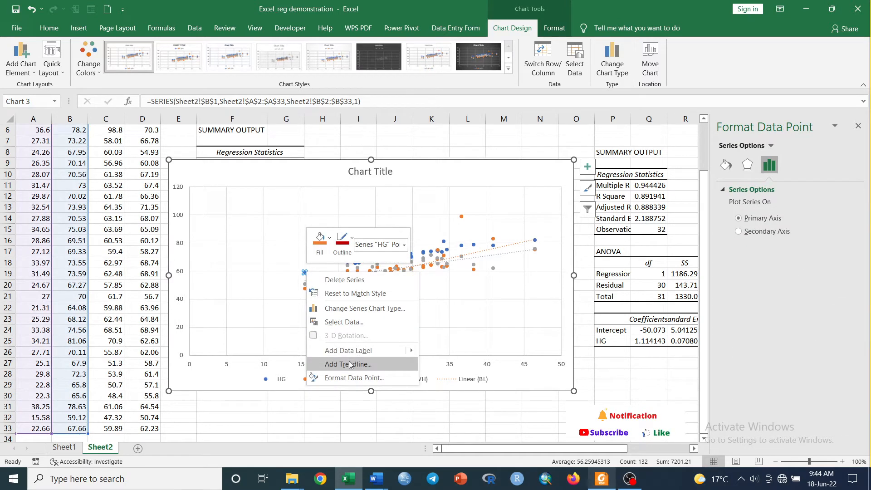
pyautogui.click(348, 364)
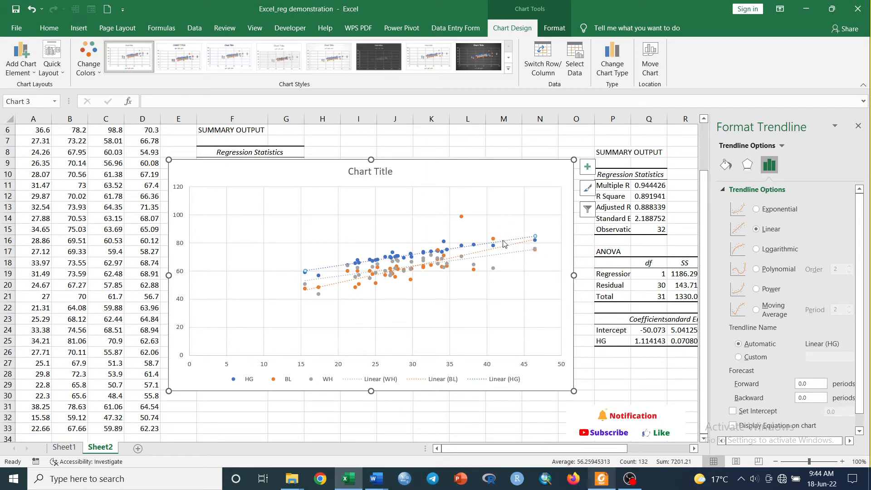
pyautogui.moveTo(411, 179)
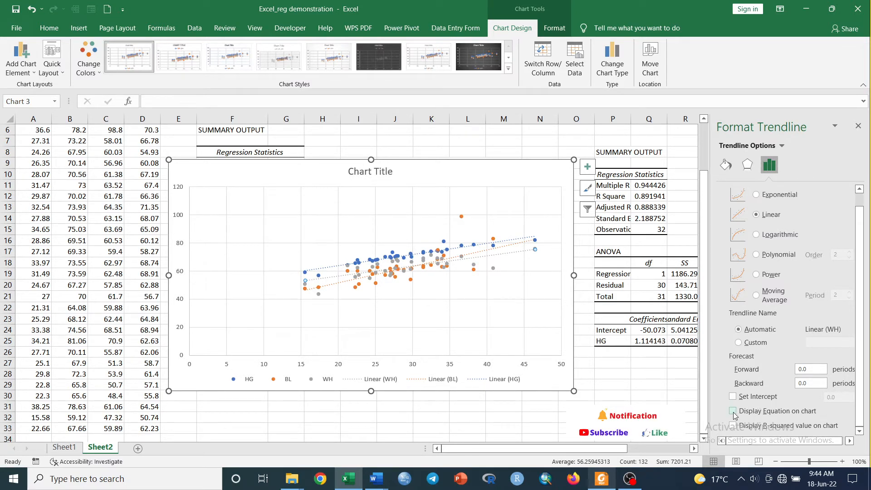
# Show equation and R² labels for the trendlines and move the BL label aside.
pyautogui.click(733, 410)
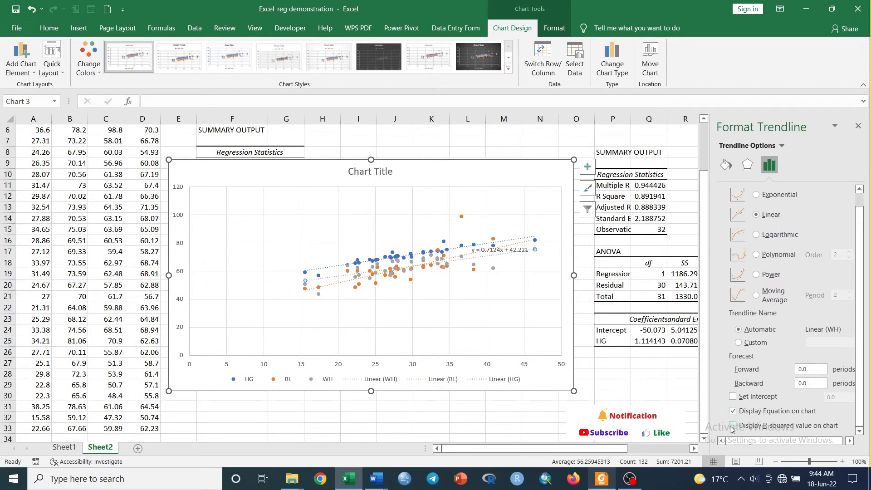
pyautogui.click(733, 425)
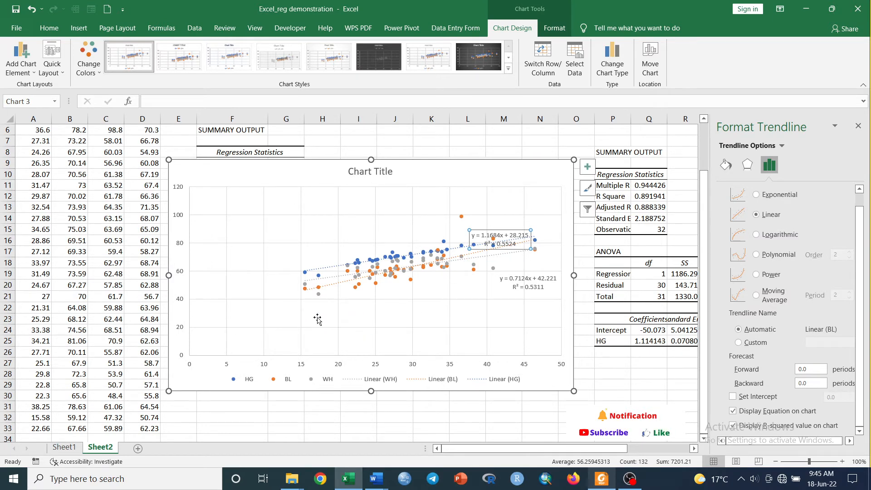
pyautogui.moveTo(500, 239); pyautogui.dragTo(334, 320)
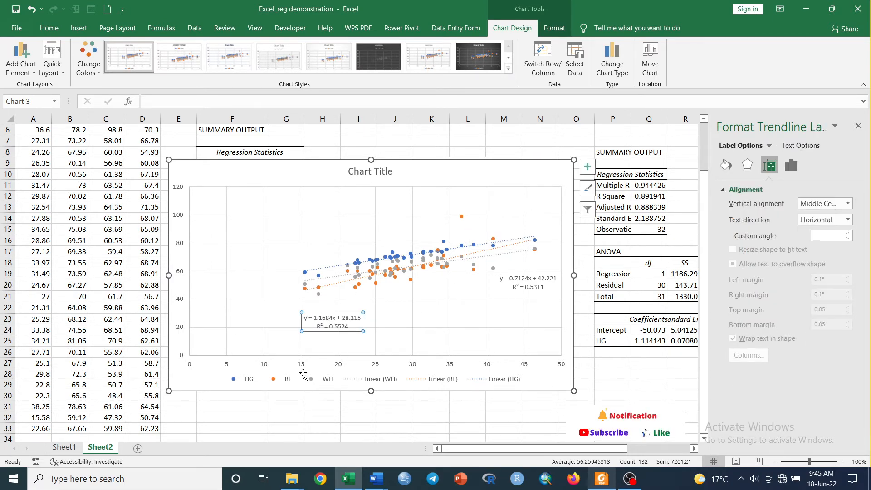
pyautogui.moveTo(309, 276)
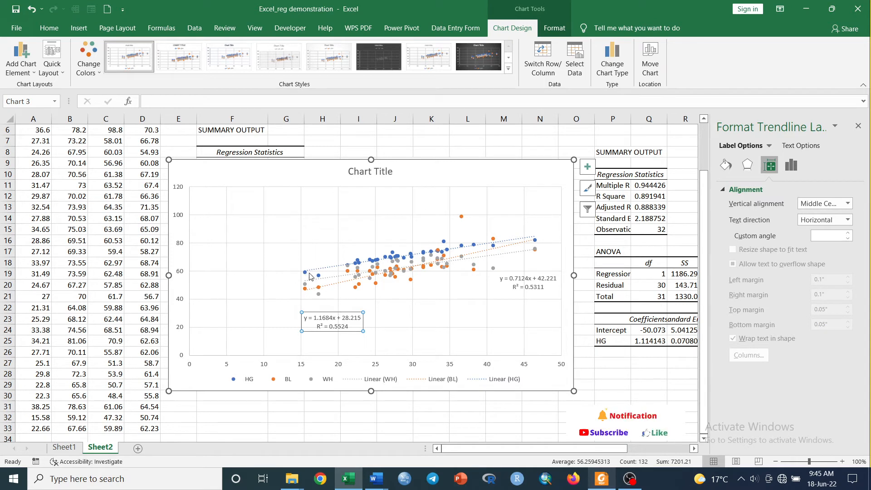
pyautogui.click(500, 242)
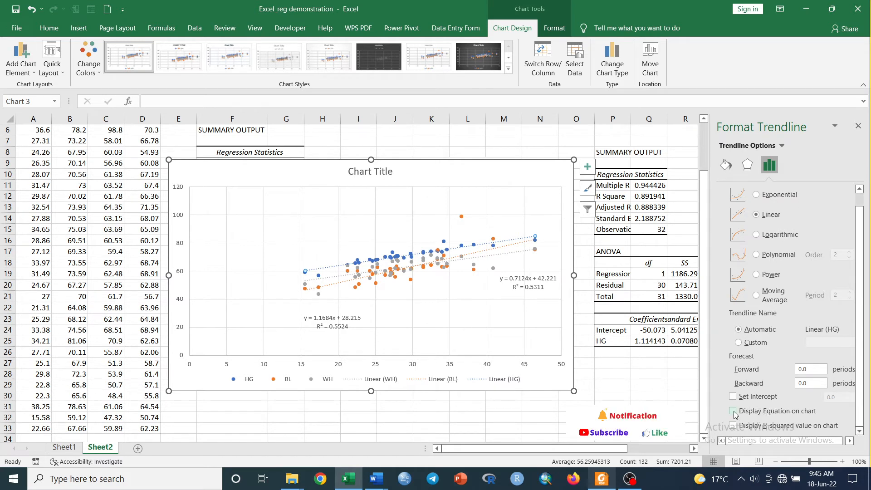
pyautogui.click(733, 426)
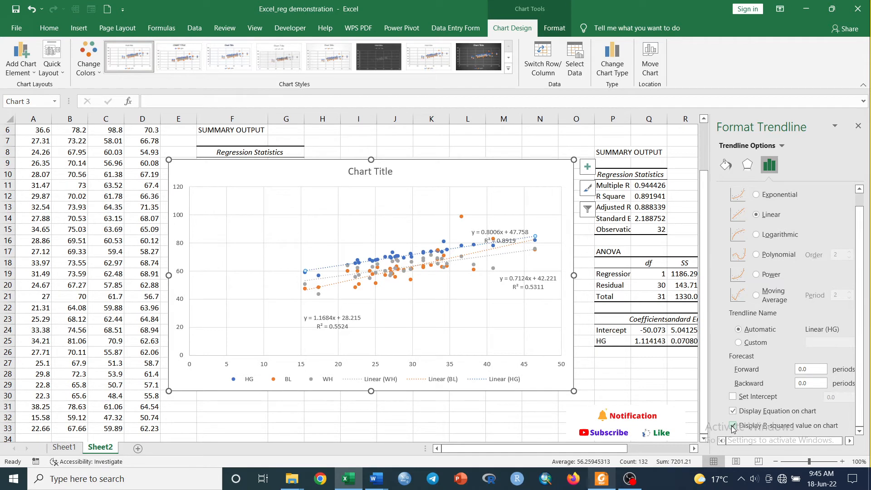
pyautogui.click(497, 232)
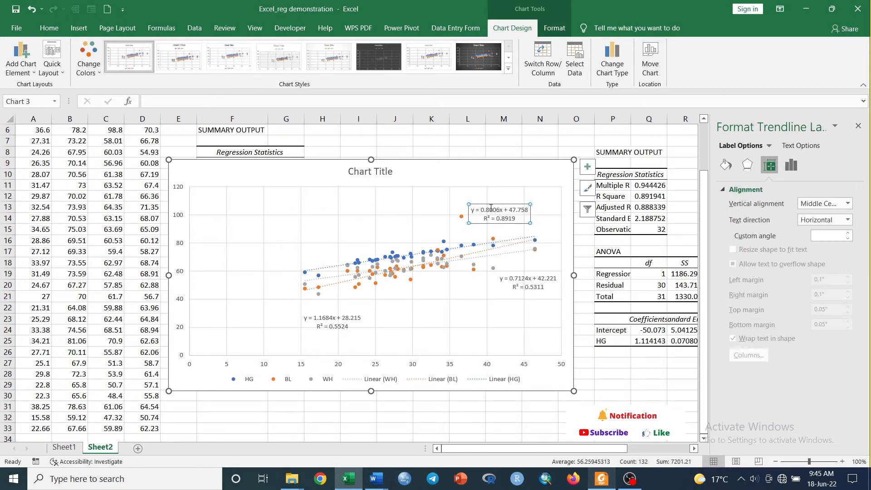
pyautogui.moveTo(495, 239)
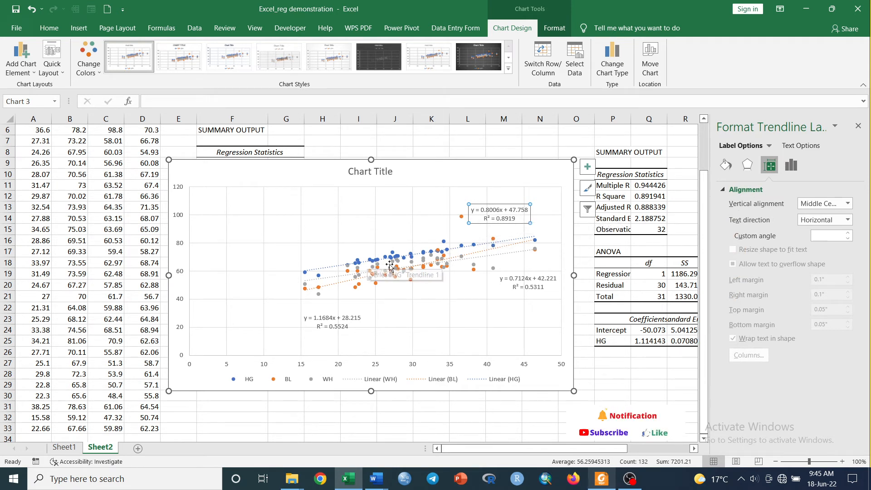
pyautogui.moveTo(342, 181)
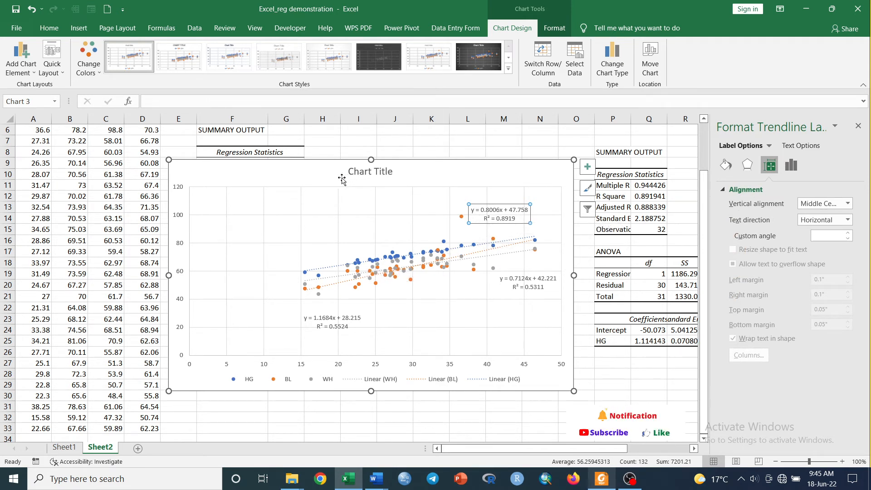
pyautogui.moveTo(338, 182)
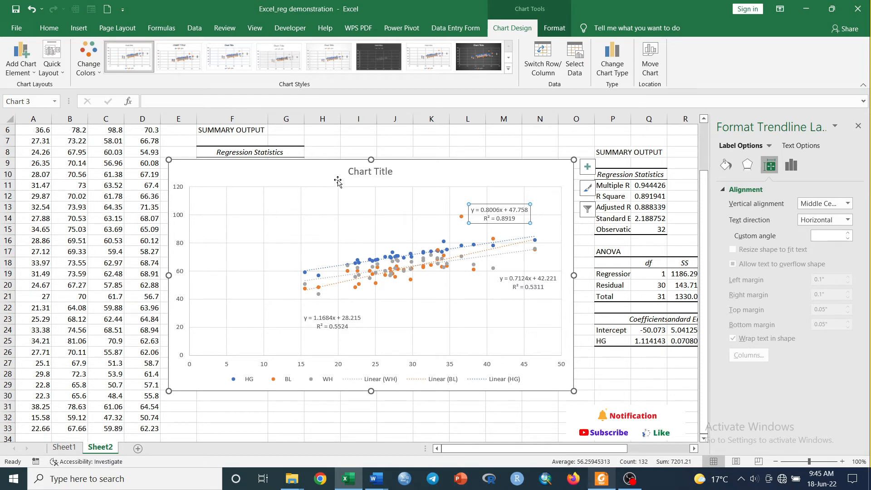
# Add axis titles and name the vertical axis 'Live body weight (kg)'.
pyautogui.click(370, 171)
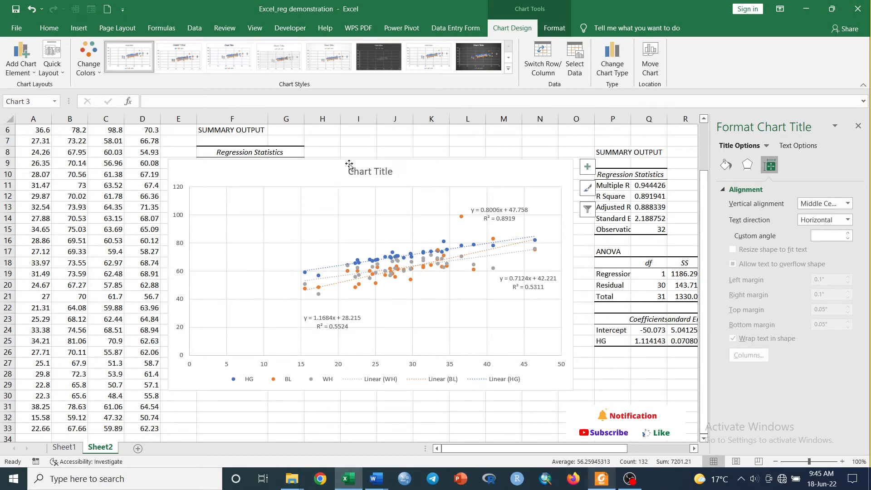
pyautogui.click(359, 344)
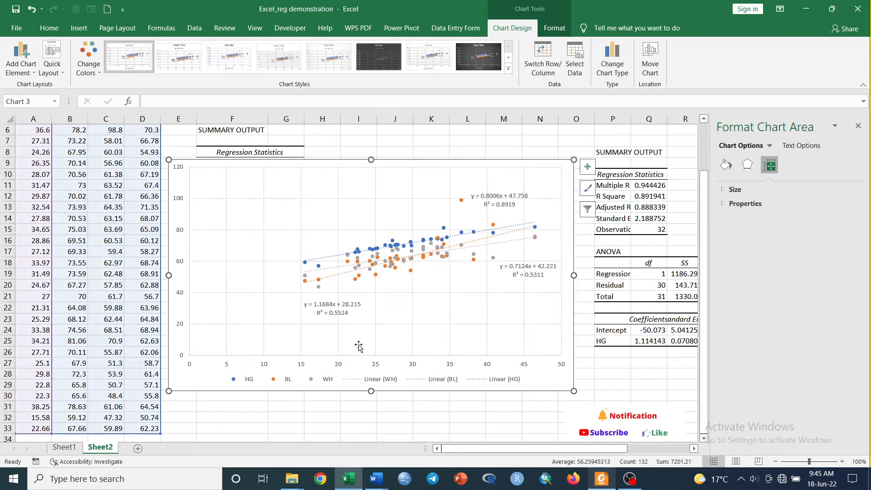
pyautogui.click(587, 166)
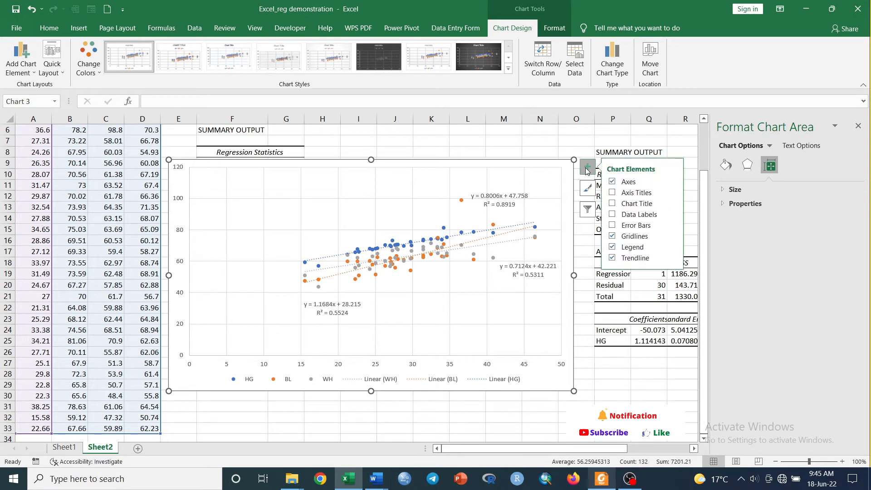
pyautogui.click(611, 192)
pyautogui.write('re ')
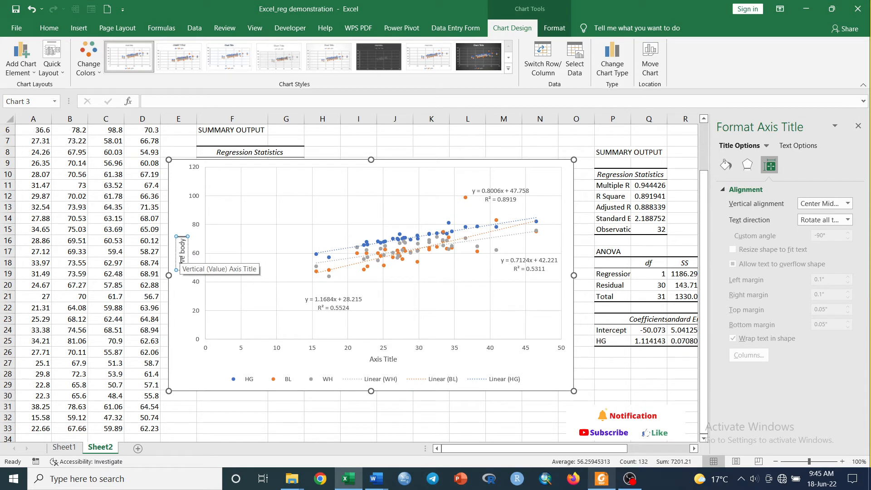
pyautogui.write('body weight (kg')
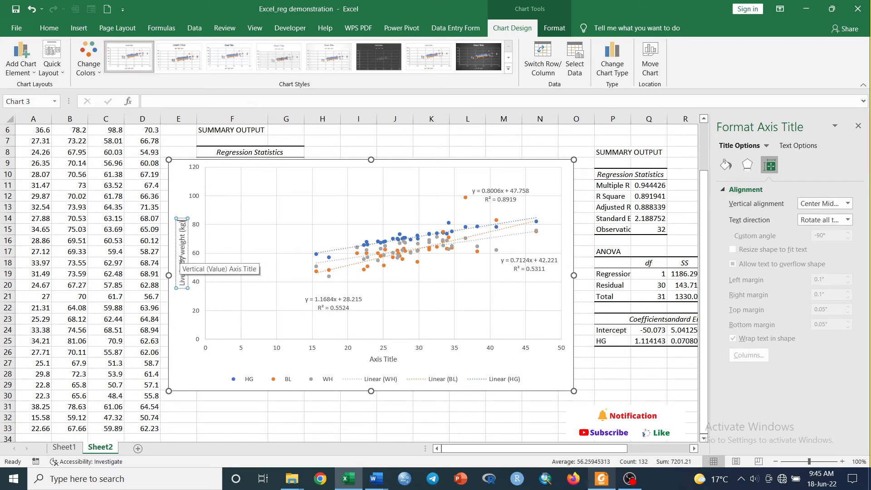
pyautogui.write('Live body weight (kg)')
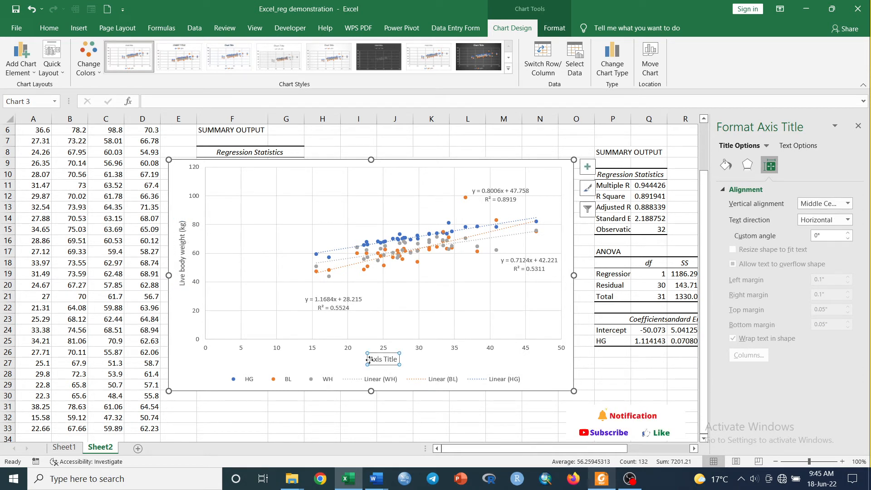
# Rename the horizontal axis title and place the 0.7124x equation label.
pyautogui.click(382, 359)
pyautogui.write('Linear body measurement (cm)')
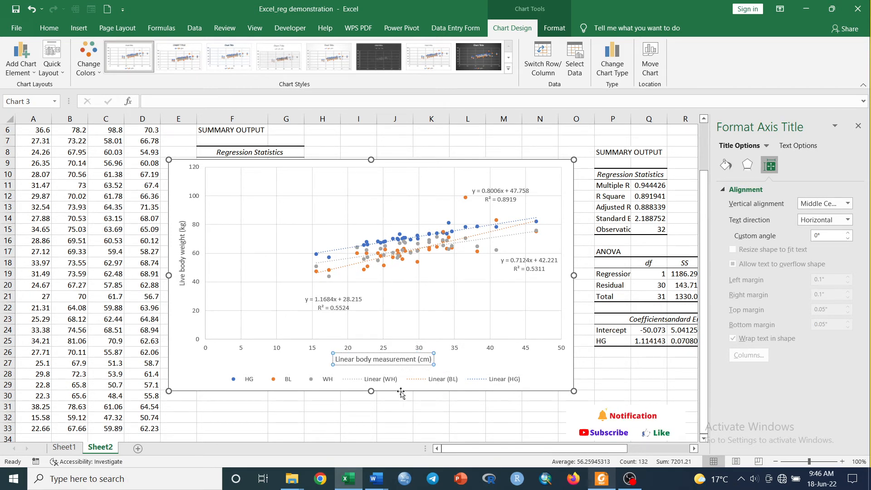
pyautogui.moveTo(307, 385)
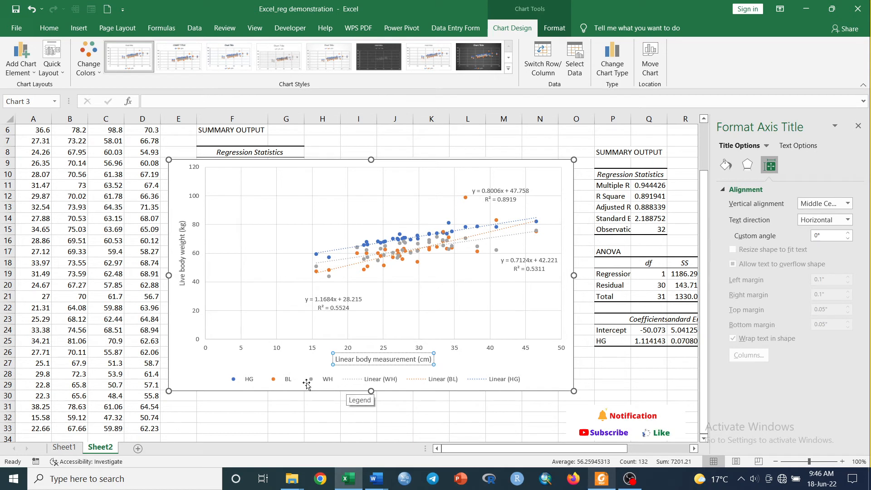
pyautogui.moveTo(361, 381)
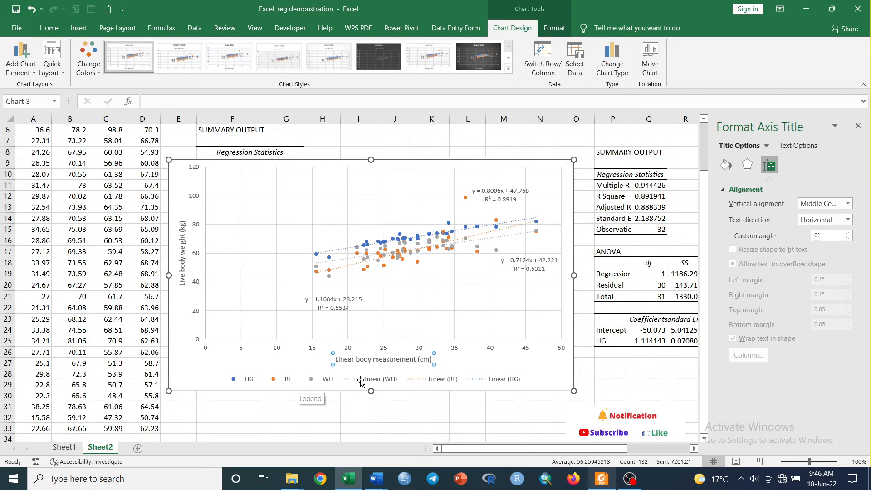
pyautogui.moveTo(526, 293)
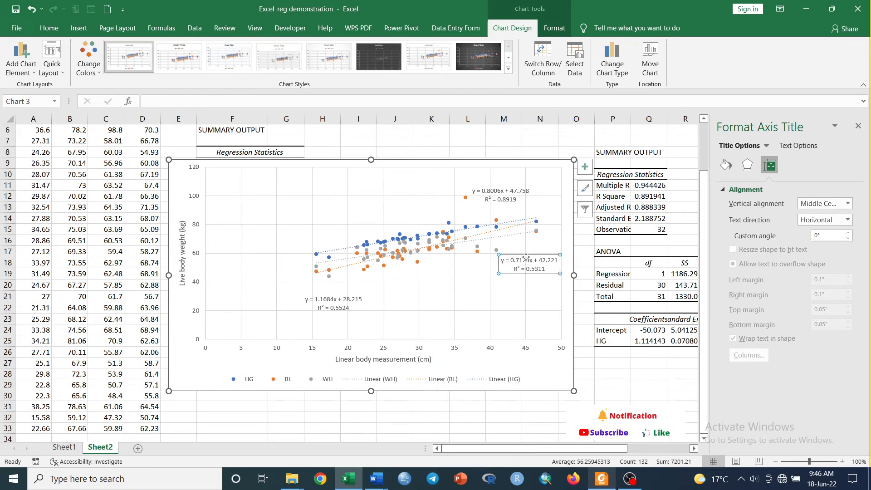
pyautogui.click(525, 264)
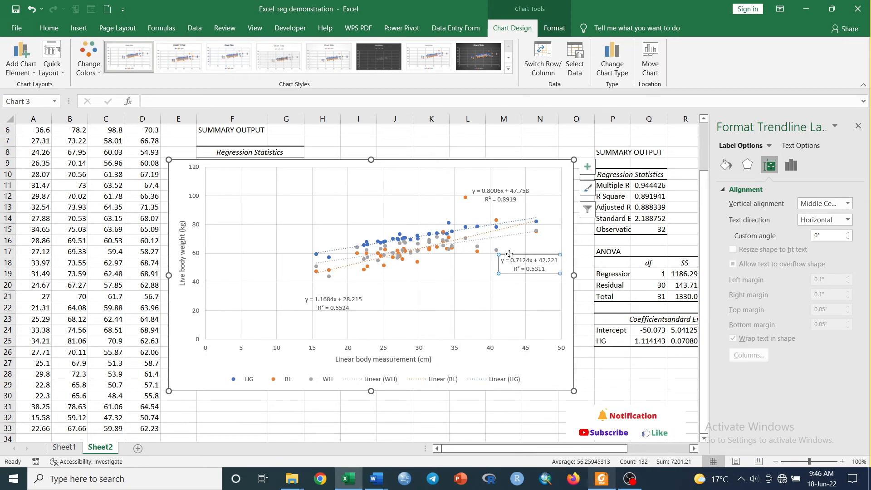
pyautogui.moveTo(526, 248)
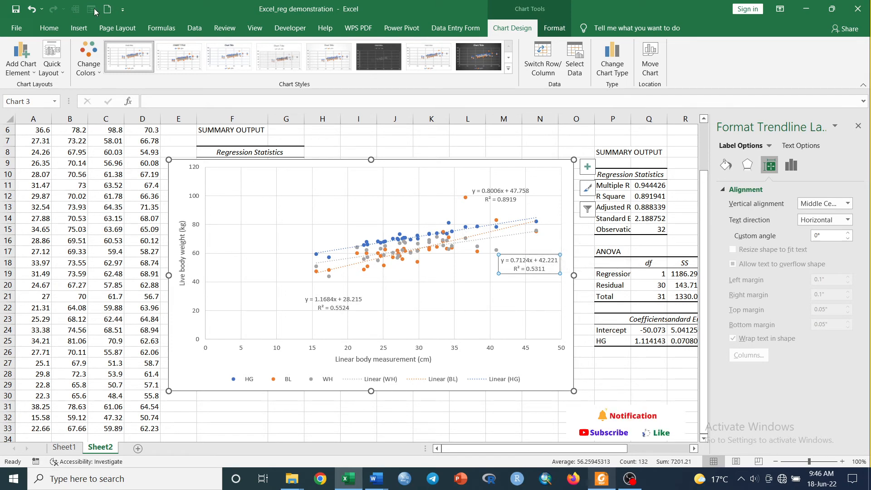
# Draw a coloured arrow from the 1.1684x equation label to its trendline.
pyautogui.click(78, 28)
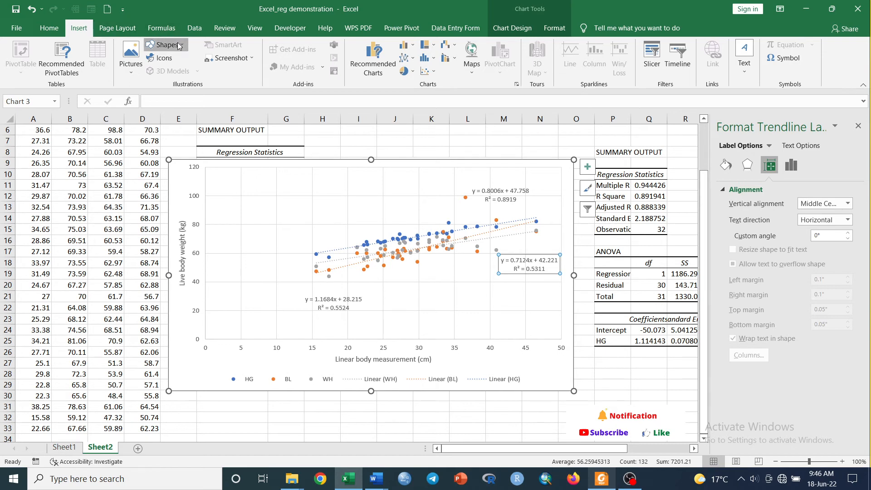
pyautogui.click(165, 44)
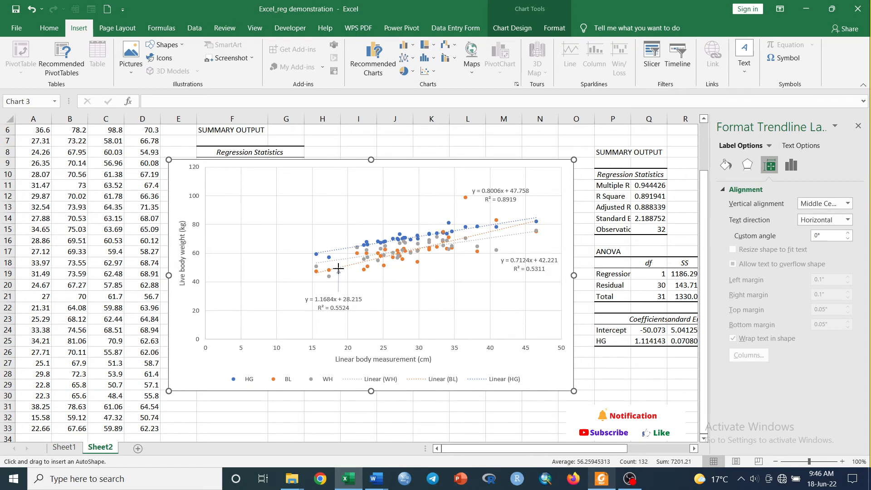
pyautogui.moveTo(337, 268); pyautogui.dragTo(337, 291)
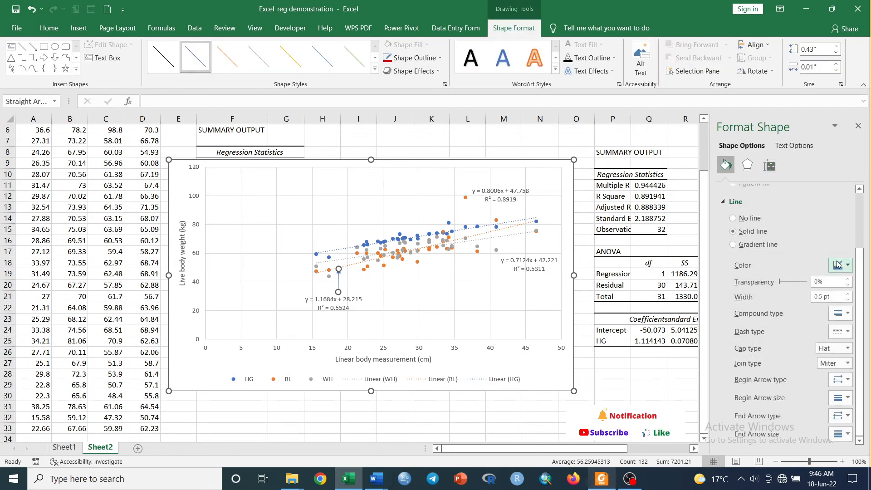
pyautogui.click(846, 264)
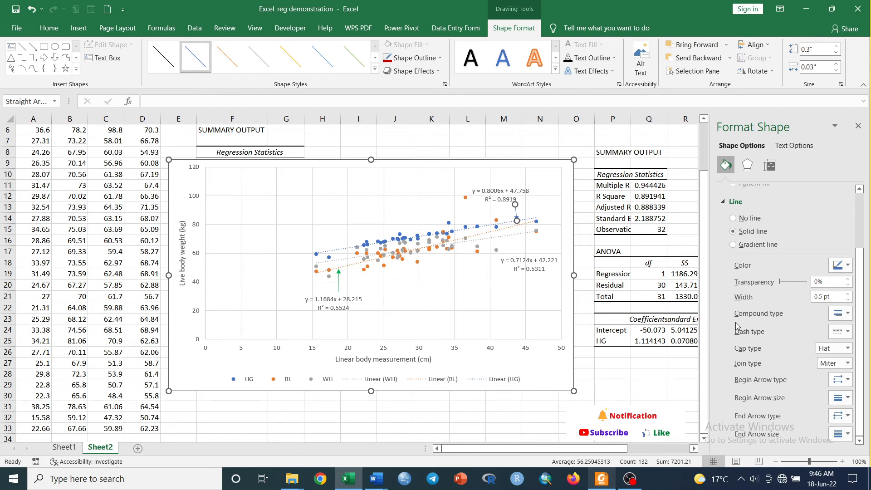
pyautogui.moveTo(458, 247)
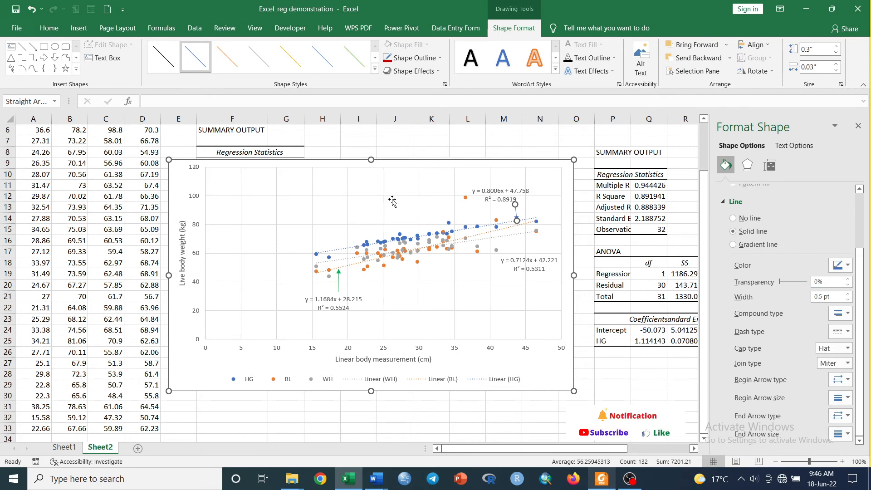
pyautogui.moveTo(142, 76)
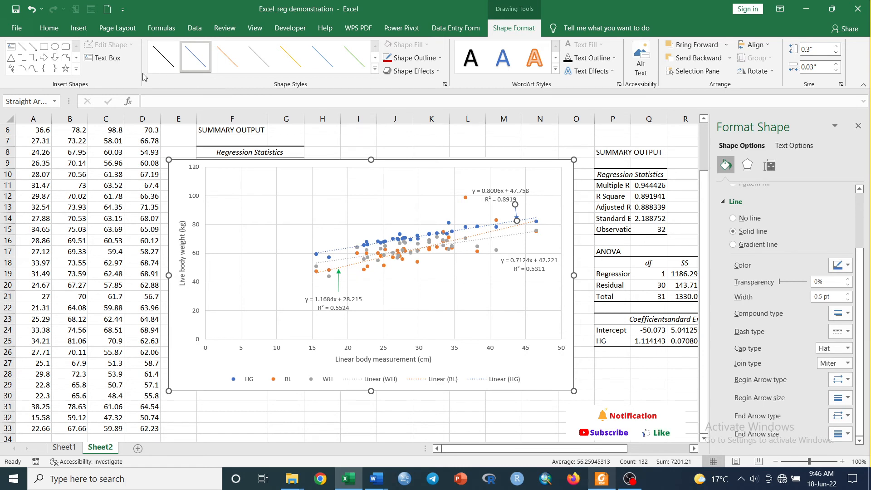
# Draw a coloured arrow from the 0.7124x equation label to its trendline.
pyautogui.click(79, 28)
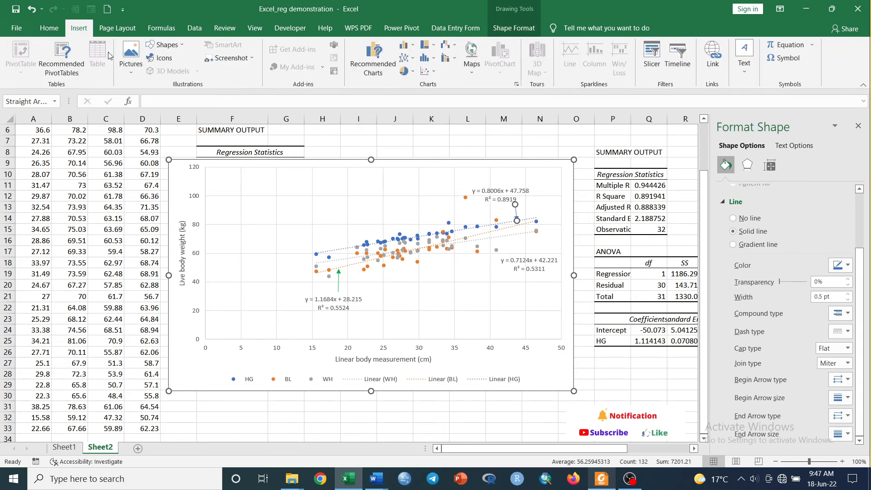
pyautogui.click(165, 44)
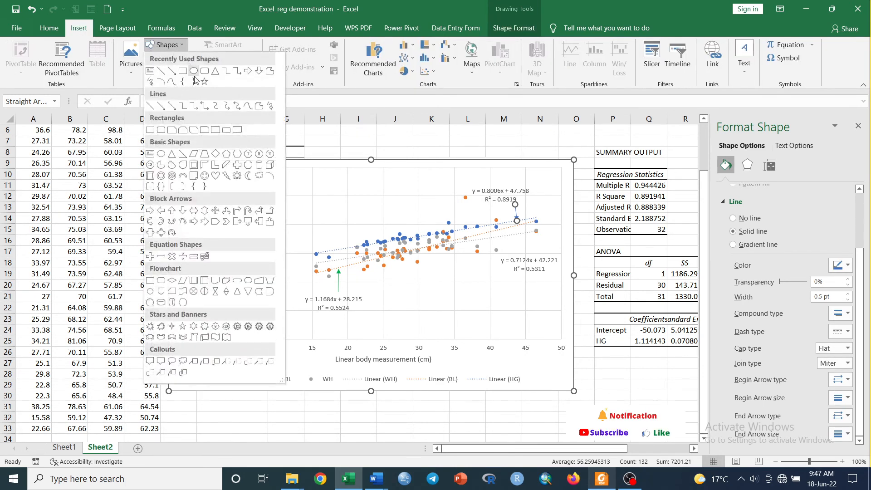
pyautogui.click(184, 71)
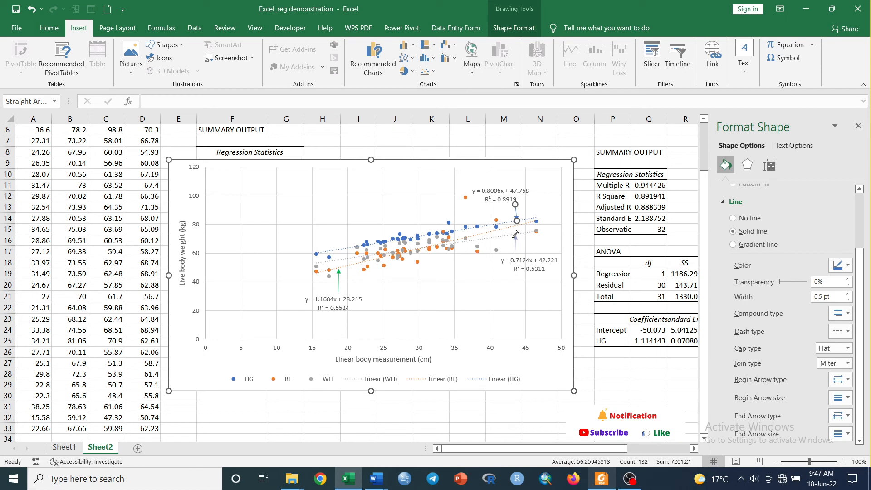
pyautogui.click(513, 28)
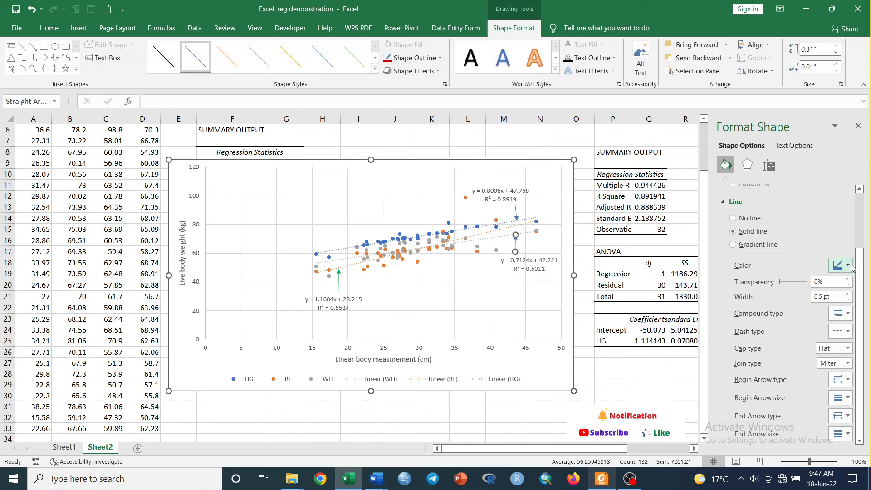
pyautogui.click(848, 265)
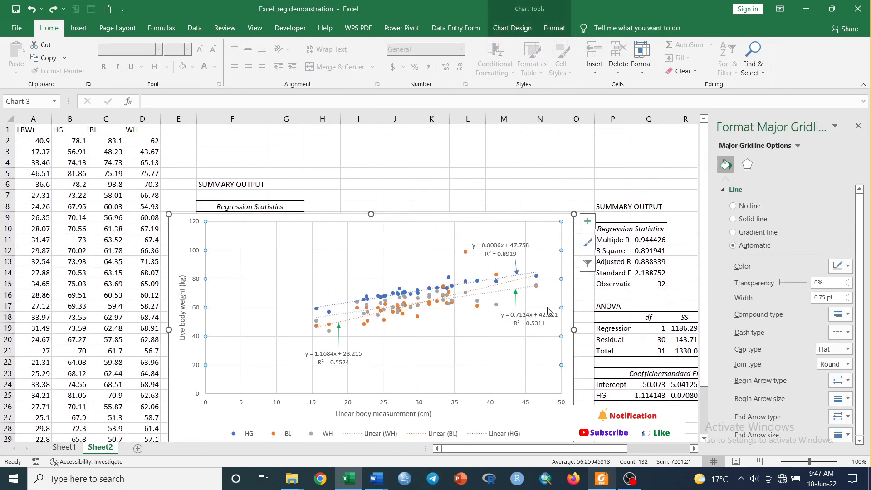
pyautogui.moveTo(550, 254)
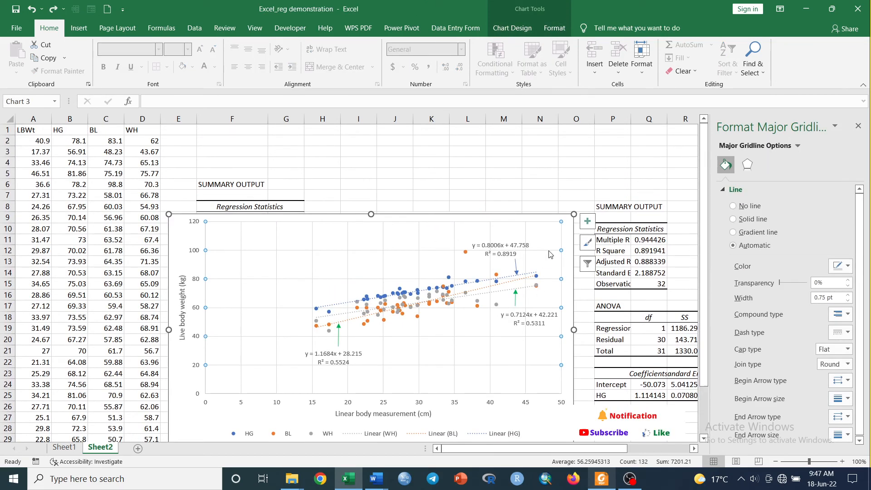
# Set the chart area border to No line, leaving the plot frameless.
pyautogui.click(524, 230)
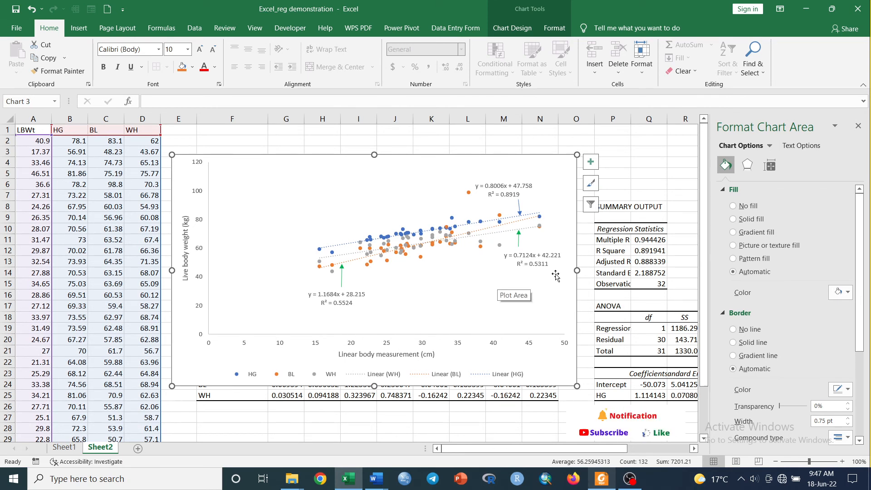
pyautogui.moveTo(565, 165)
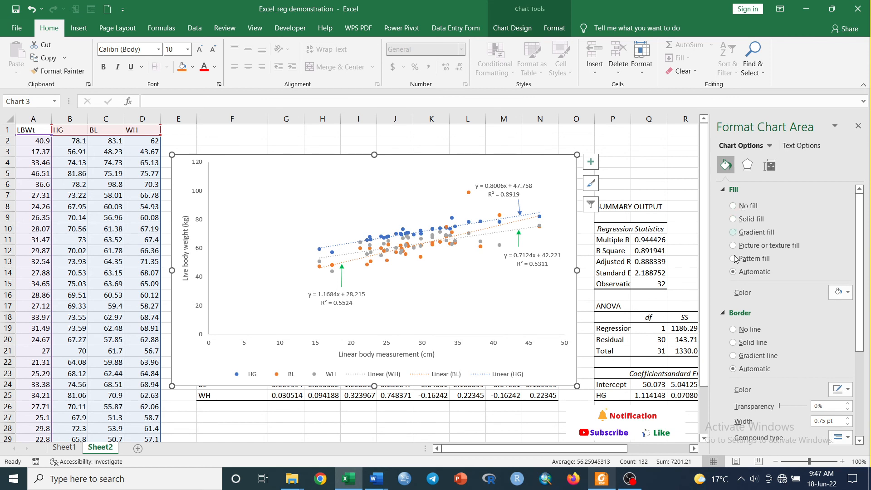
pyautogui.click(733, 329)
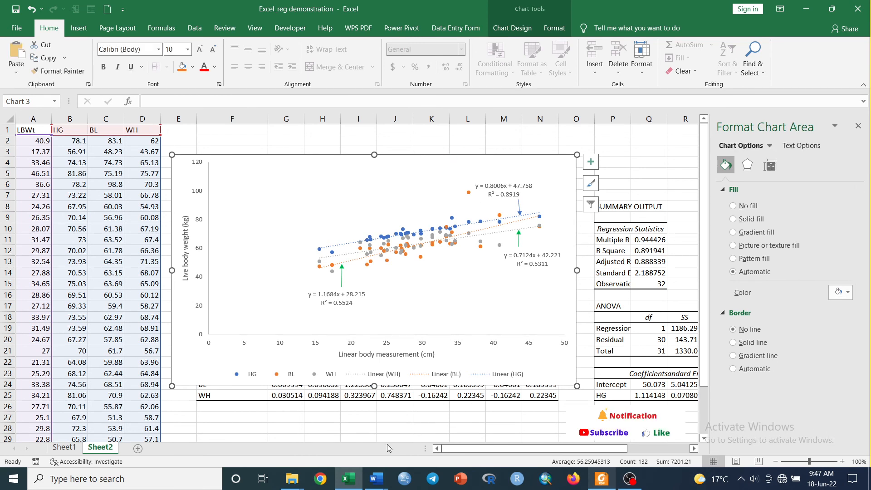
pyautogui.moveTo(376, 478)
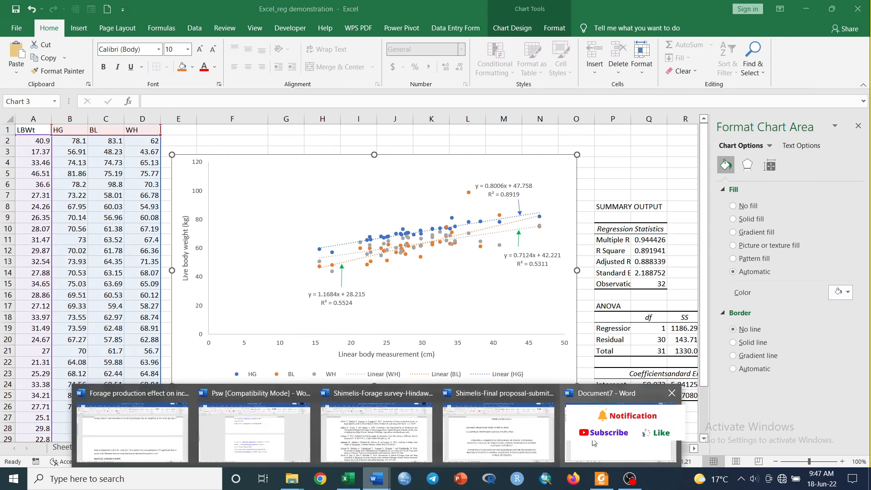
# Paste the finished chart into the blank Word Document7 and review it.
pyautogui.click(618, 393)
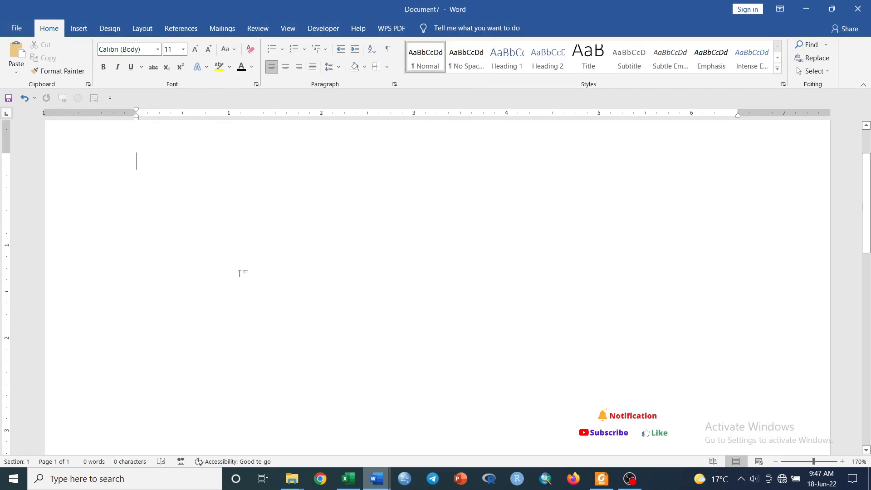
pyautogui.press('ctrl+v')
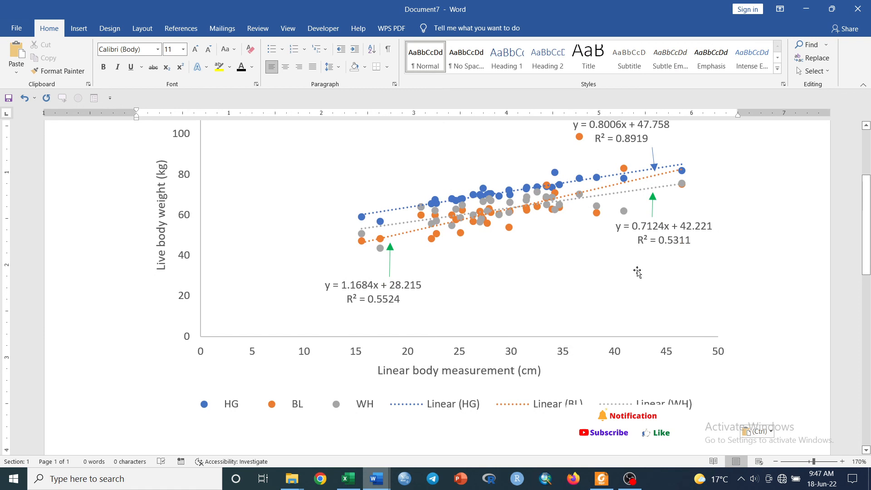
pyautogui.scroll(-3)
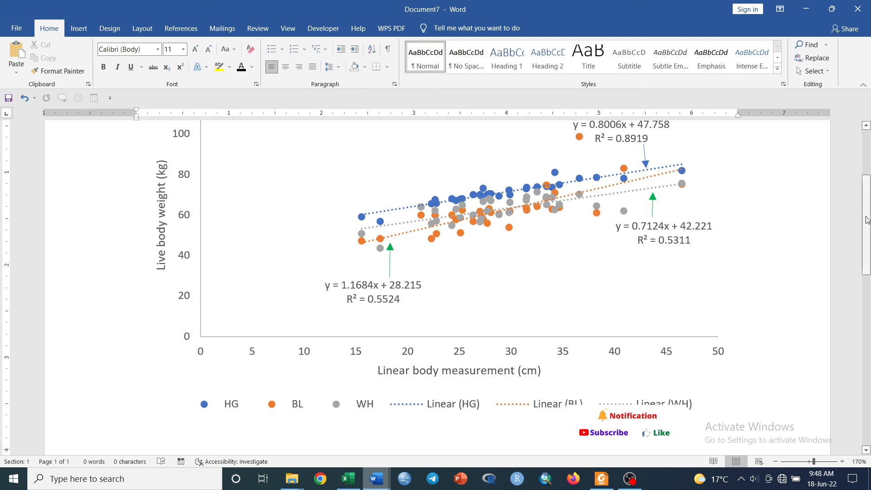
pyautogui.scroll(-3)
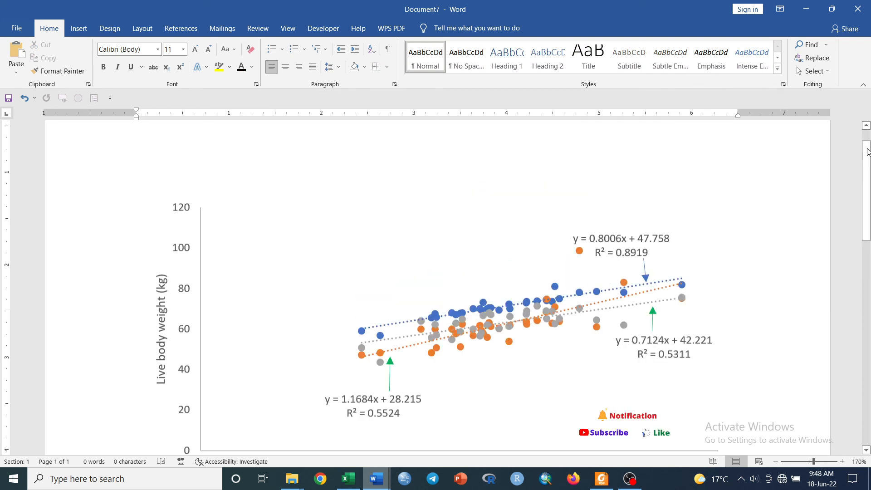
pyautogui.scroll(-3)
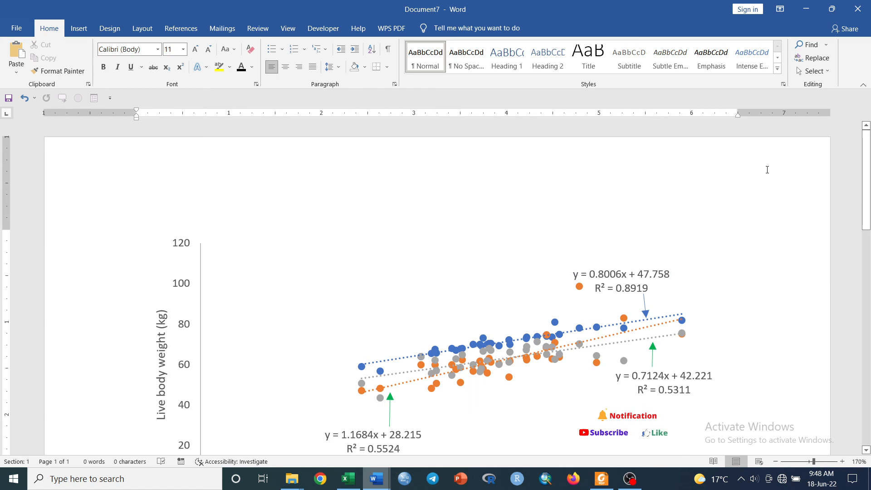